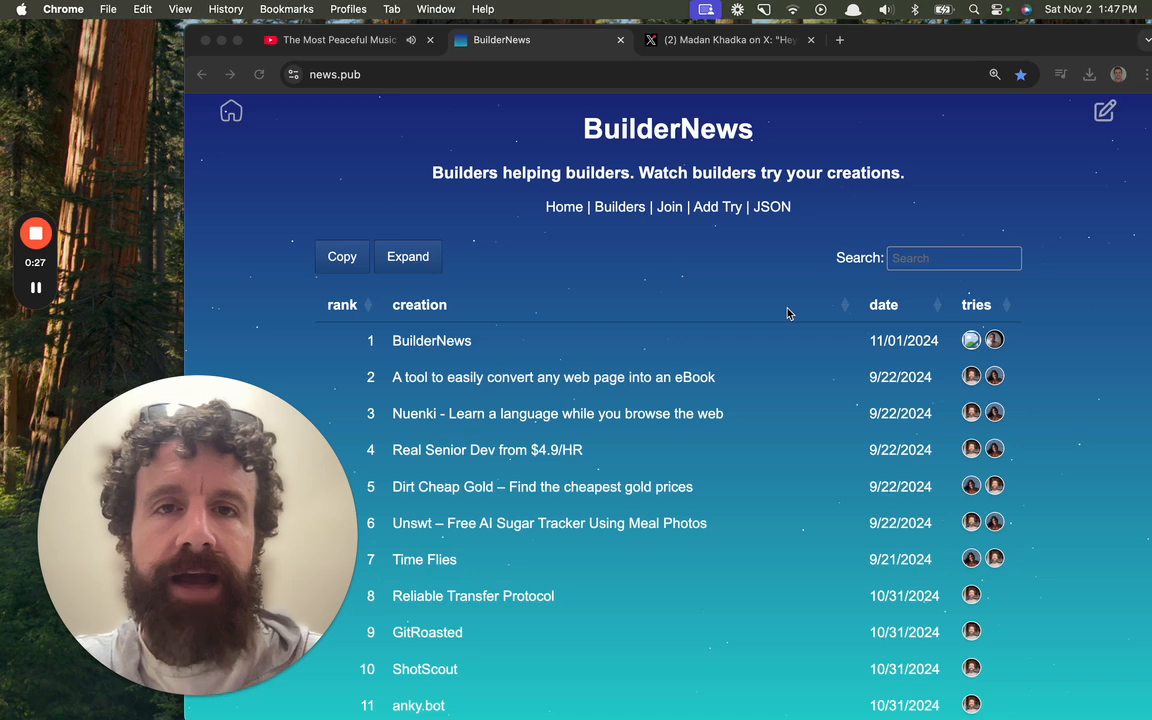
mouse_move(826, 104)
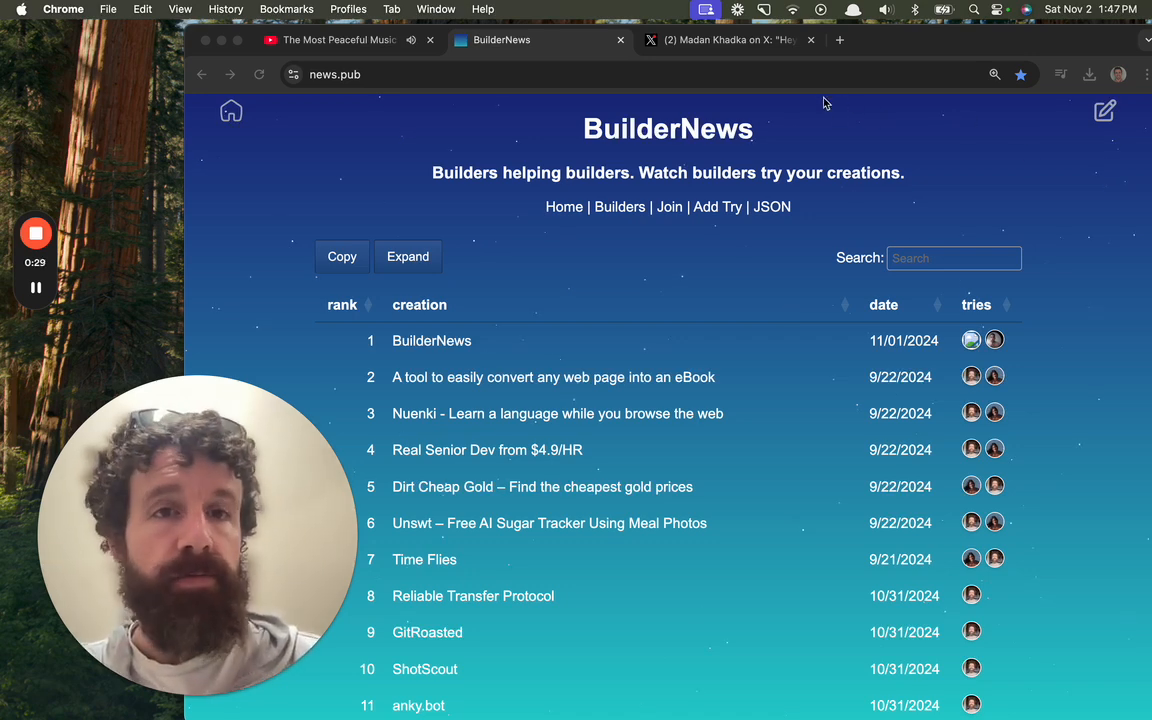
Step: Scroll through the replies on Madan Khadka's community post, including the littlestats.click reply
left_click(728, 40)
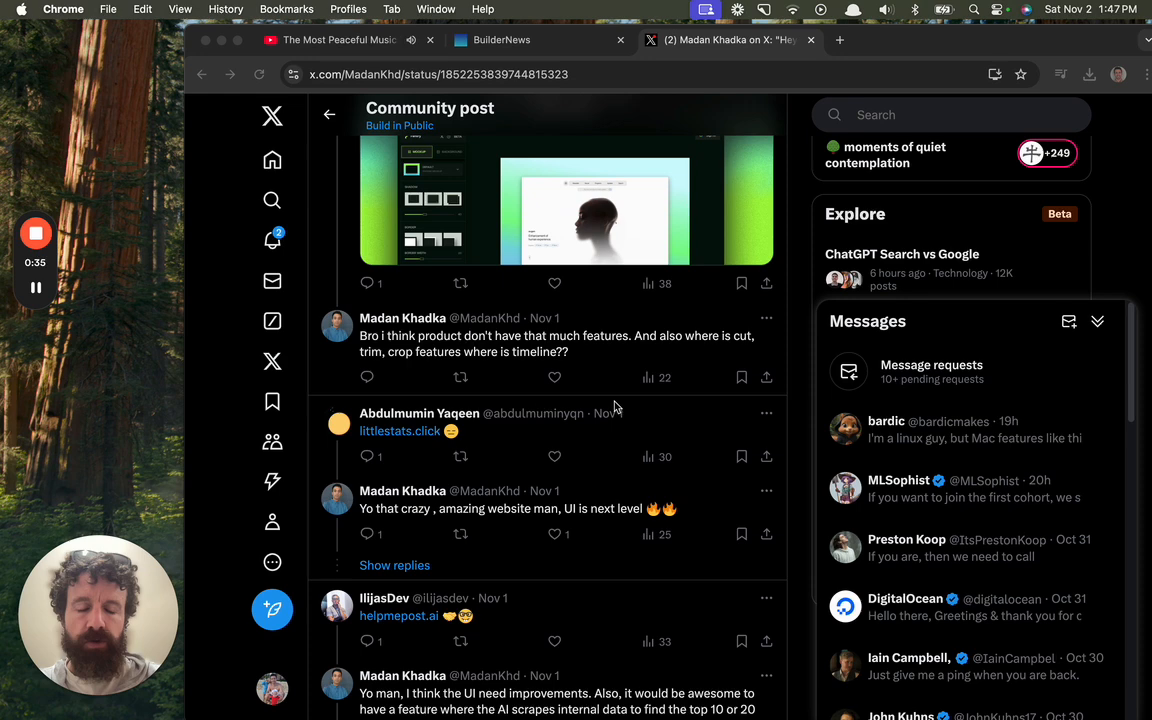
scroll("down", 3)
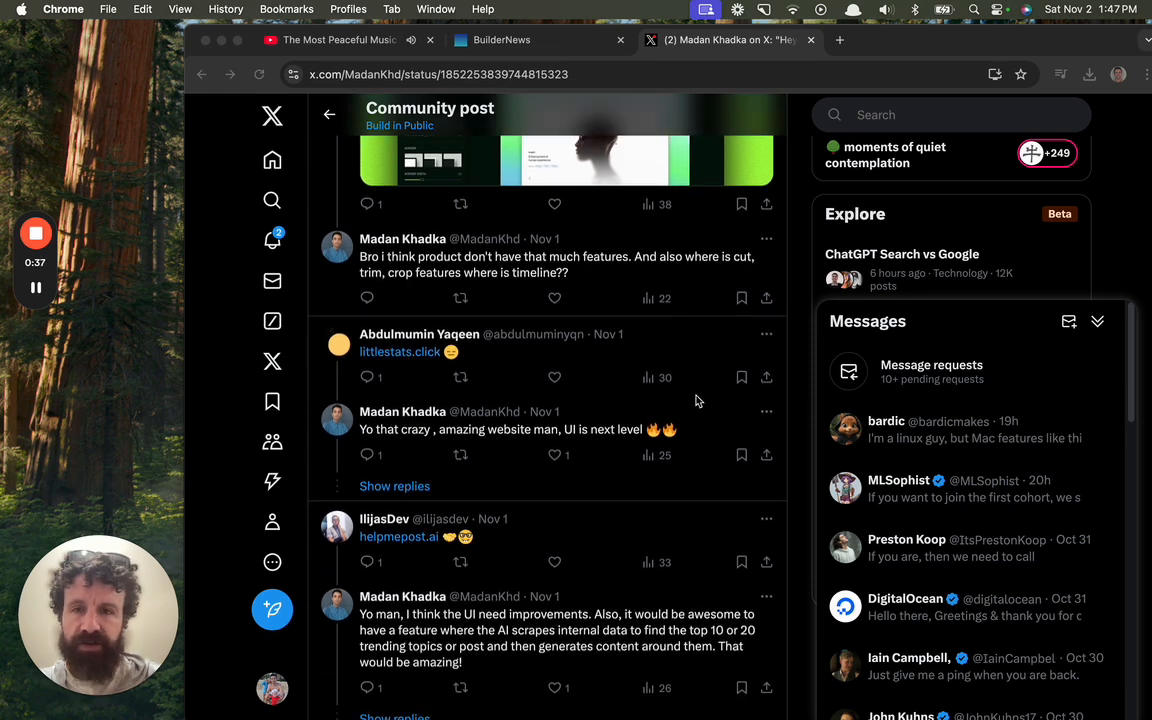
scroll("down", 3)
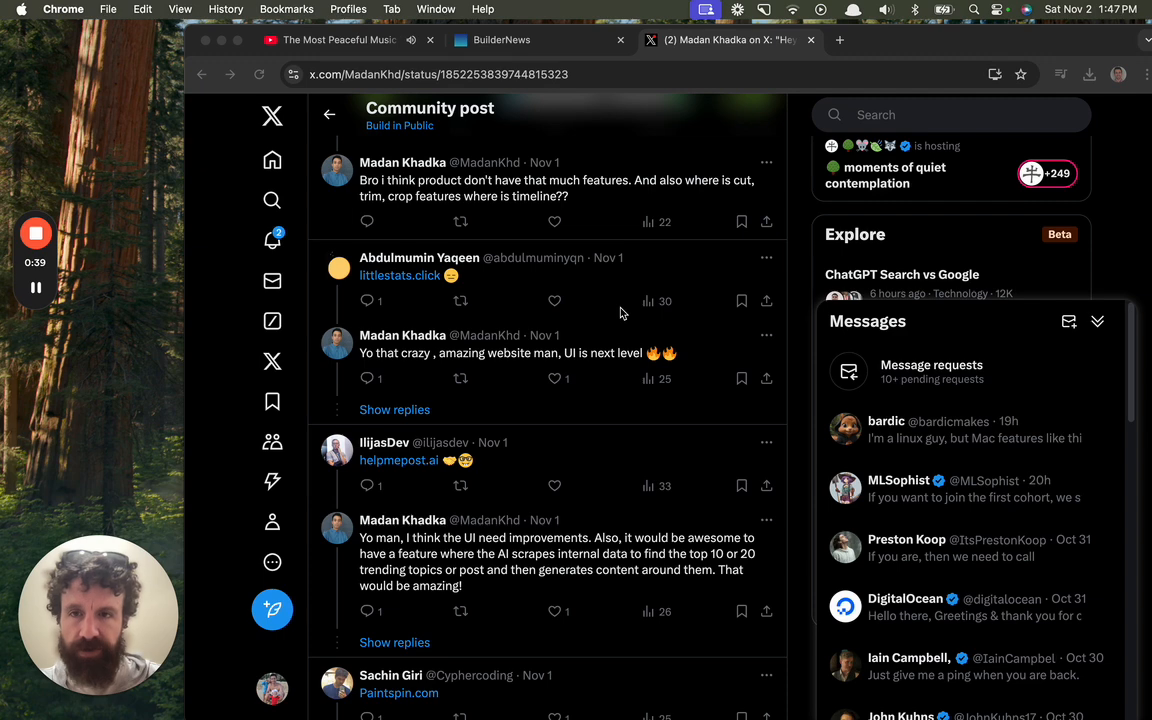
mouse_move(464, 318)
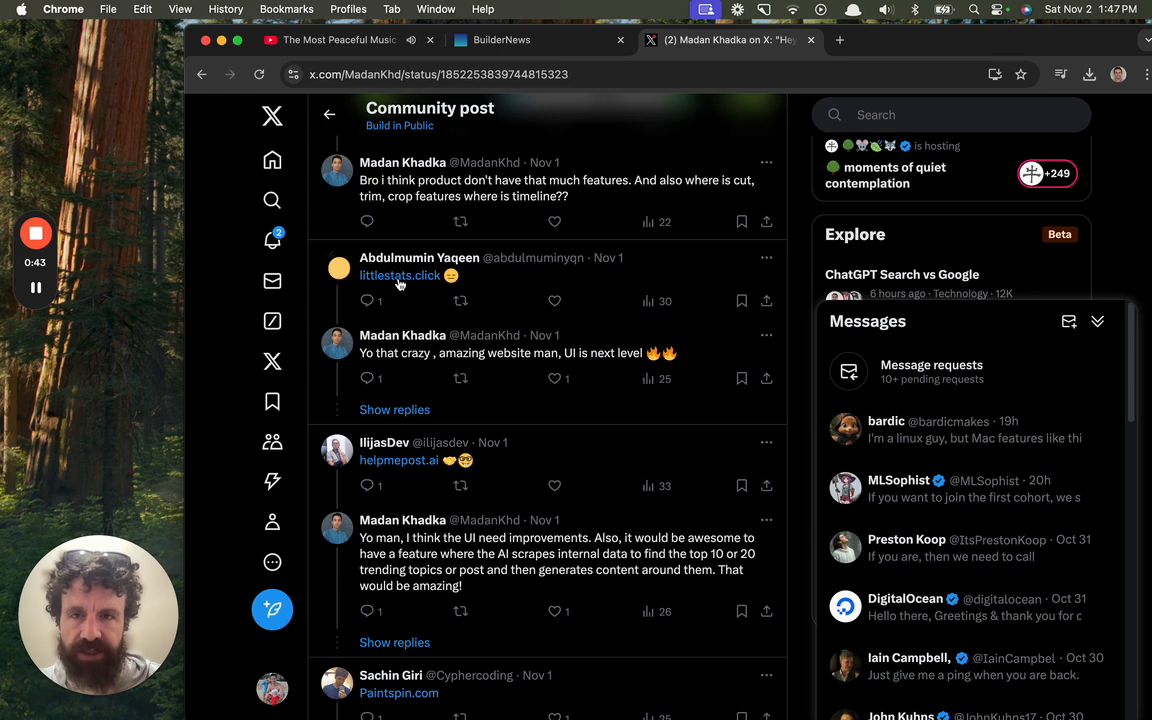
Step: Follow the littlestats.click link and try its teal, purple and brown colour themes
left_click(400, 276)
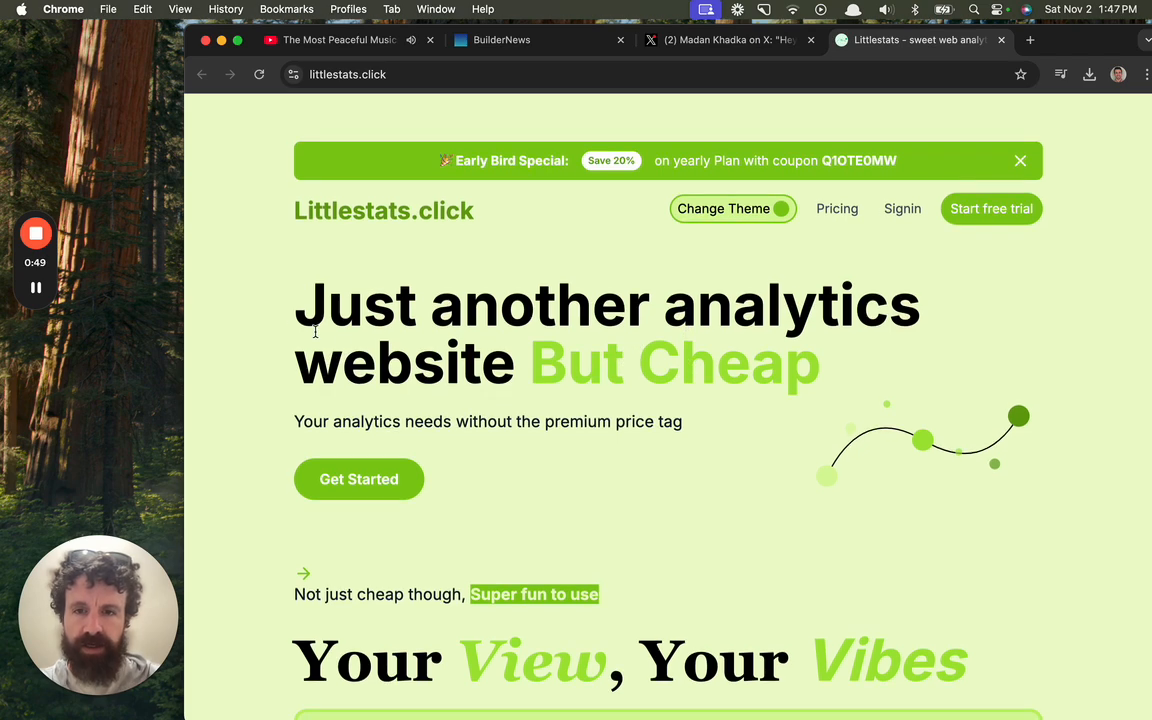
scroll("down", 3)
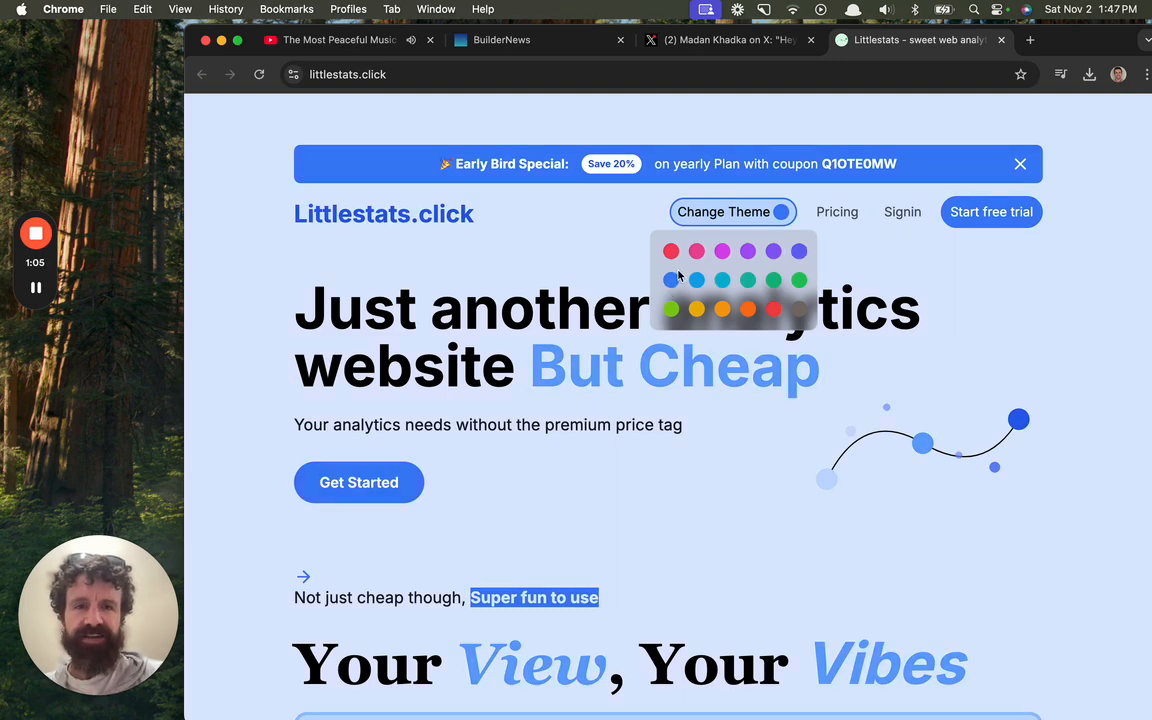
left_click(722, 280)
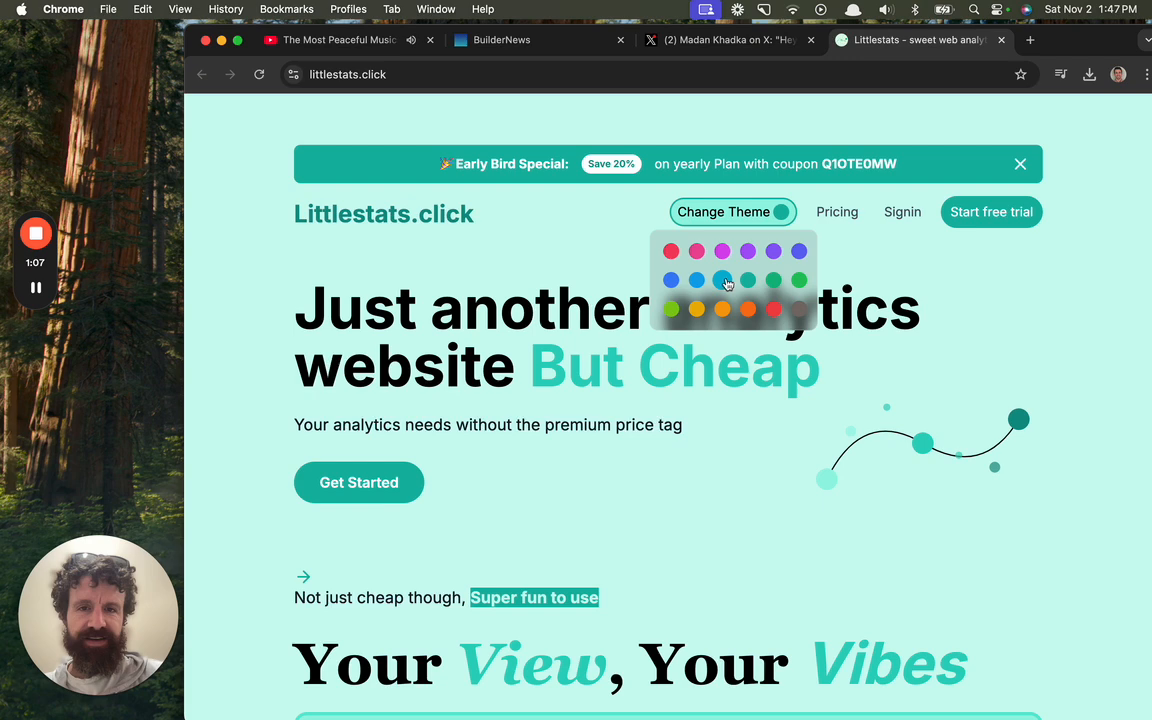
left_click(798, 252)
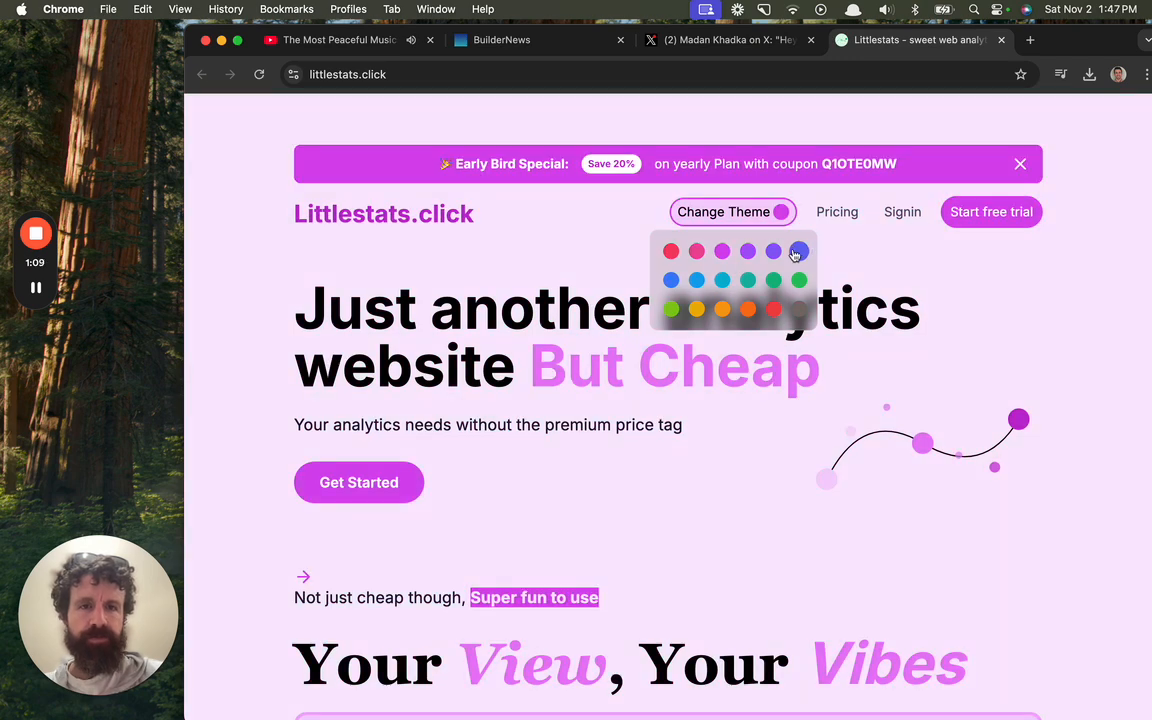
left_click(748, 308)
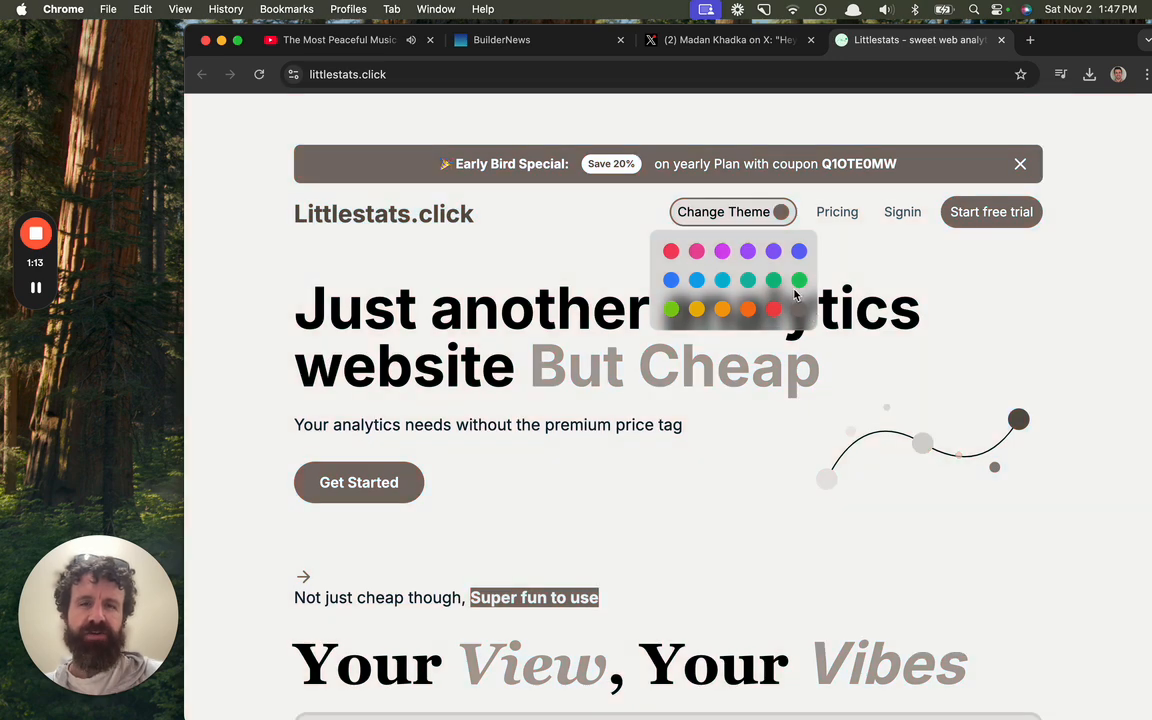
Step: Switch the landing page to blue, then indigo, and settle back on the blue theme
left_click(672, 280)
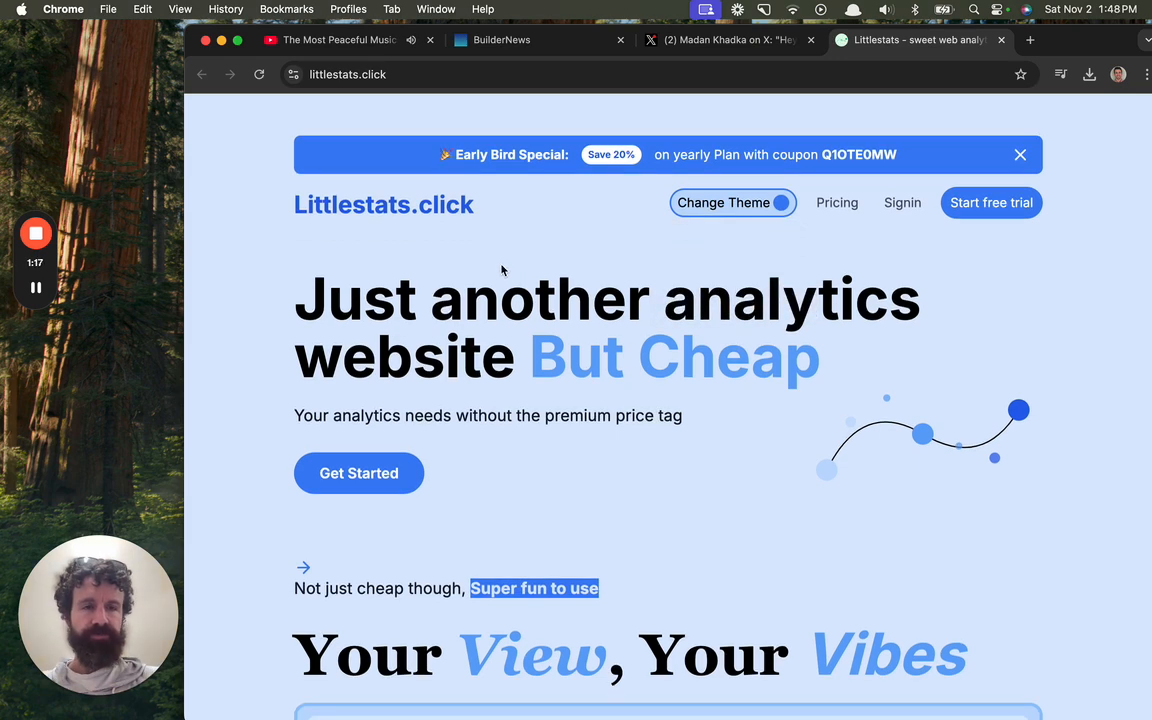
scroll("down", 3)
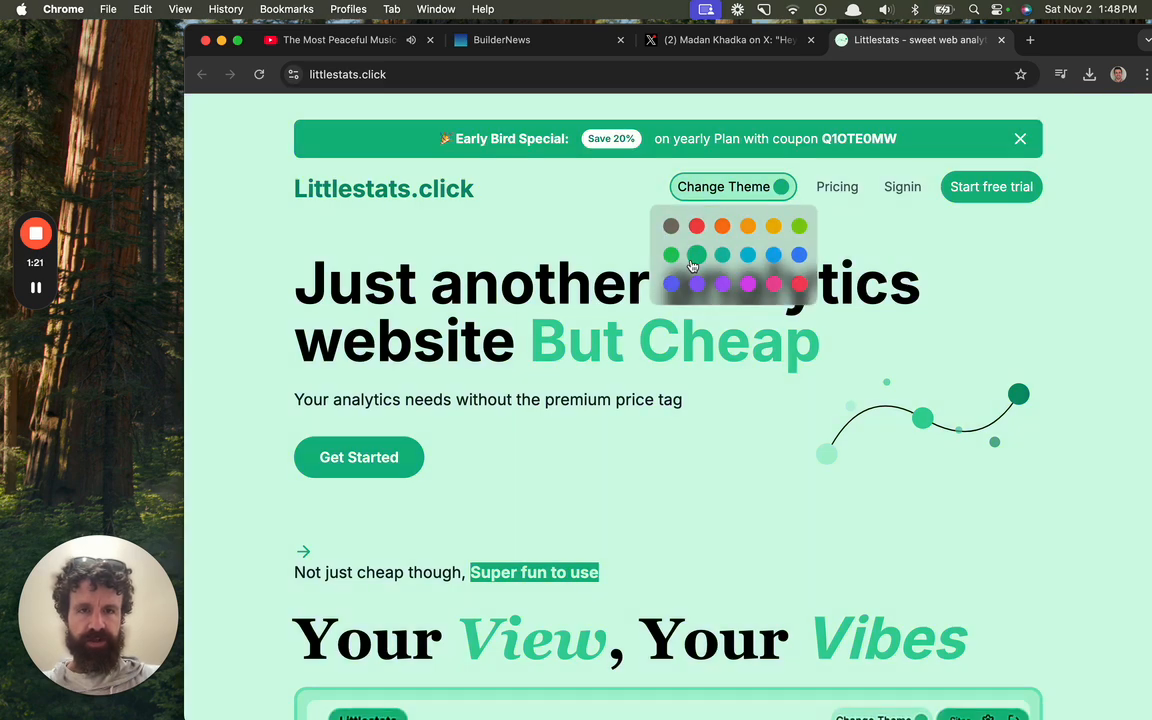
left_click(696, 254)
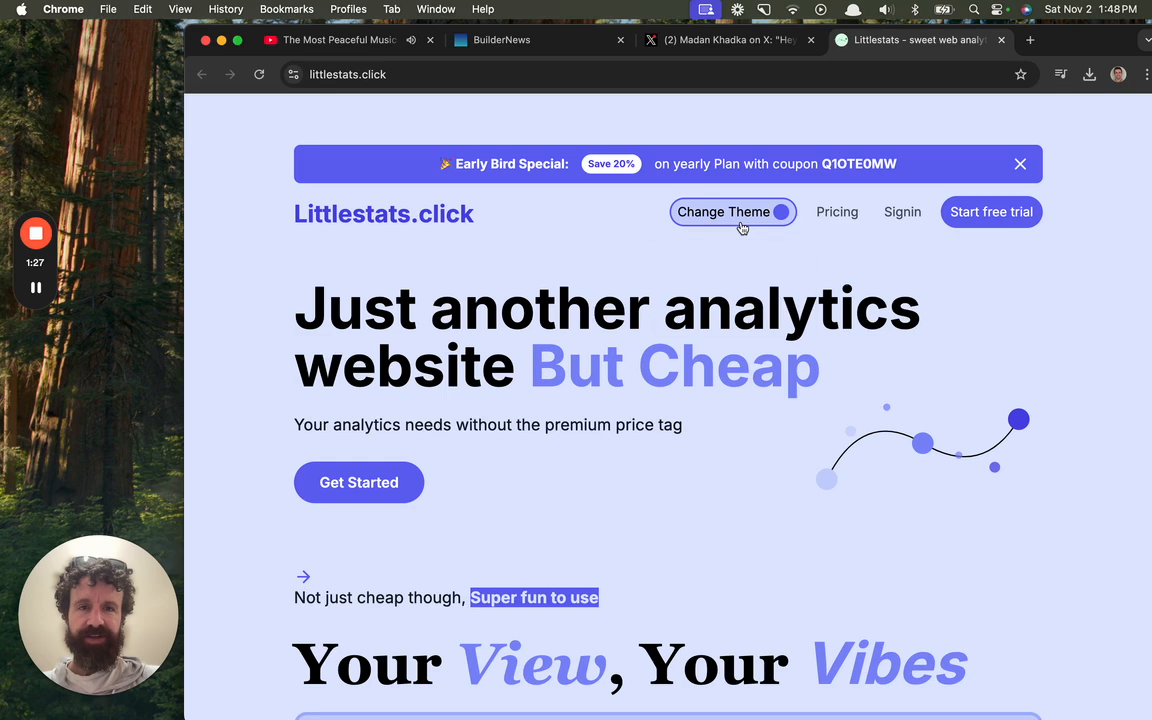
left_click(732, 212)
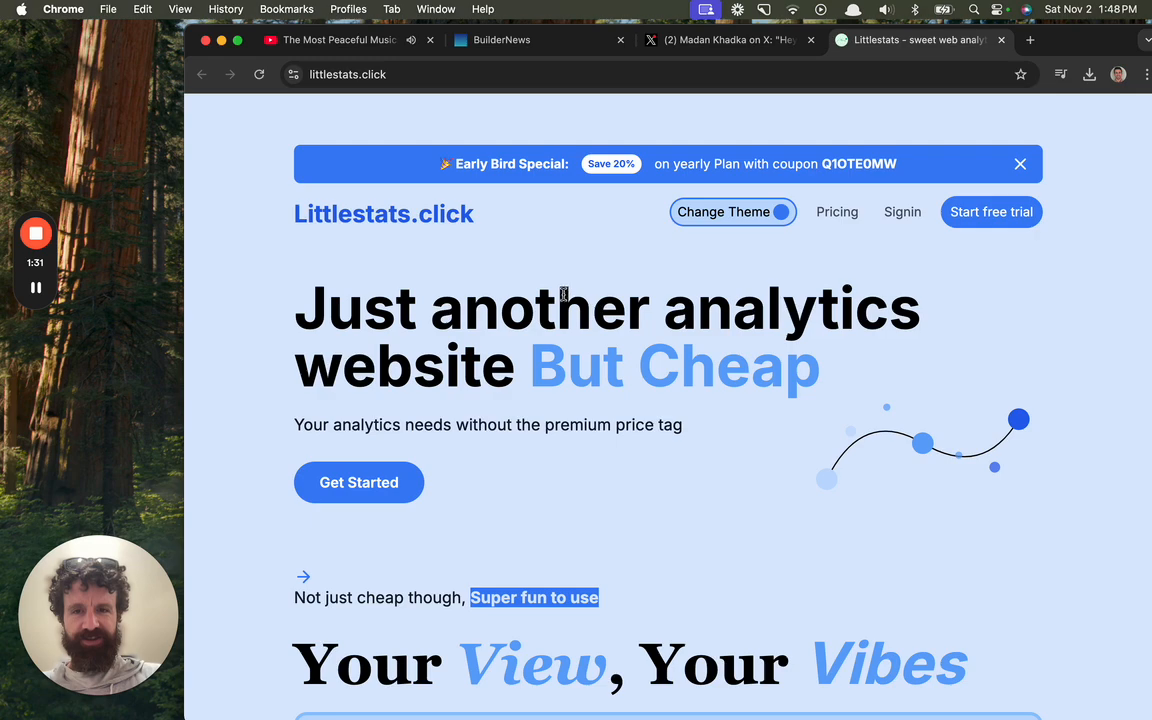
scroll("down", 3)
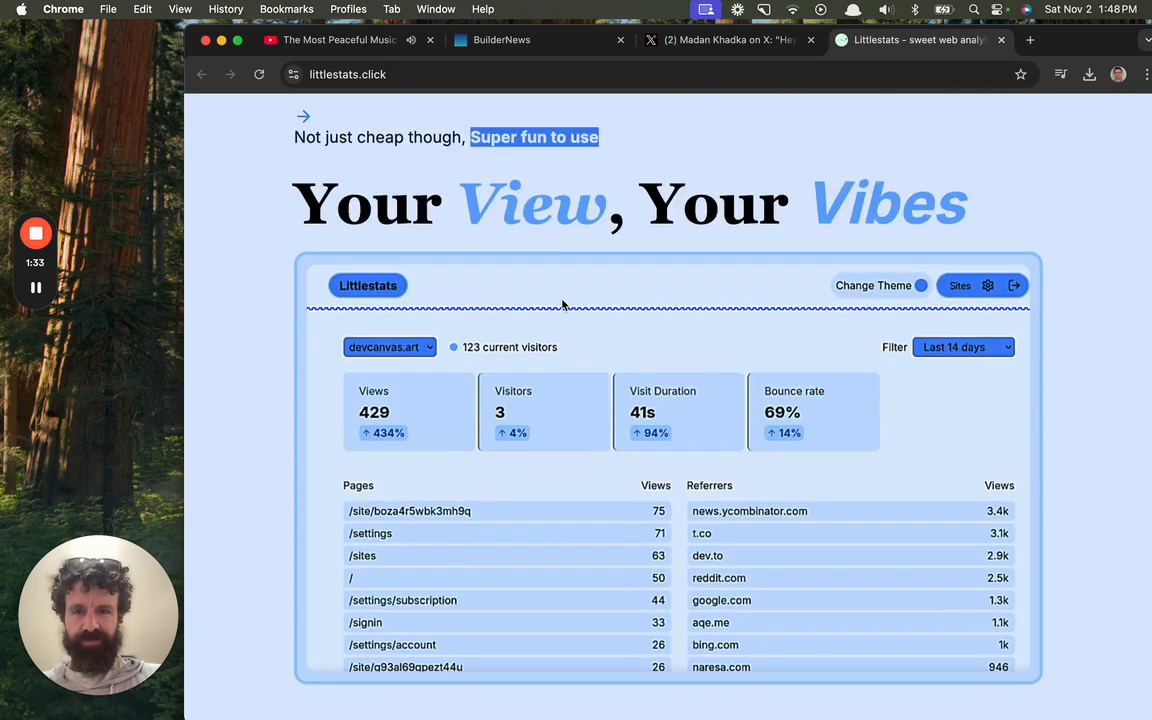
scroll("down", 3)
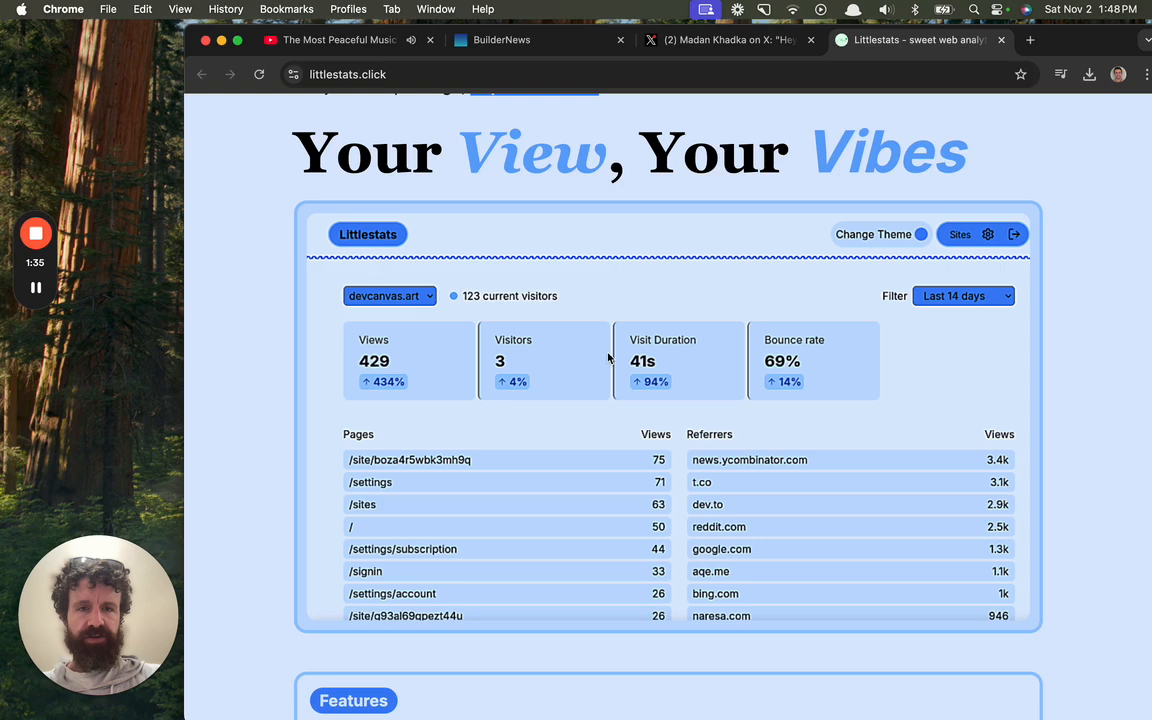
scroll("down", 3)
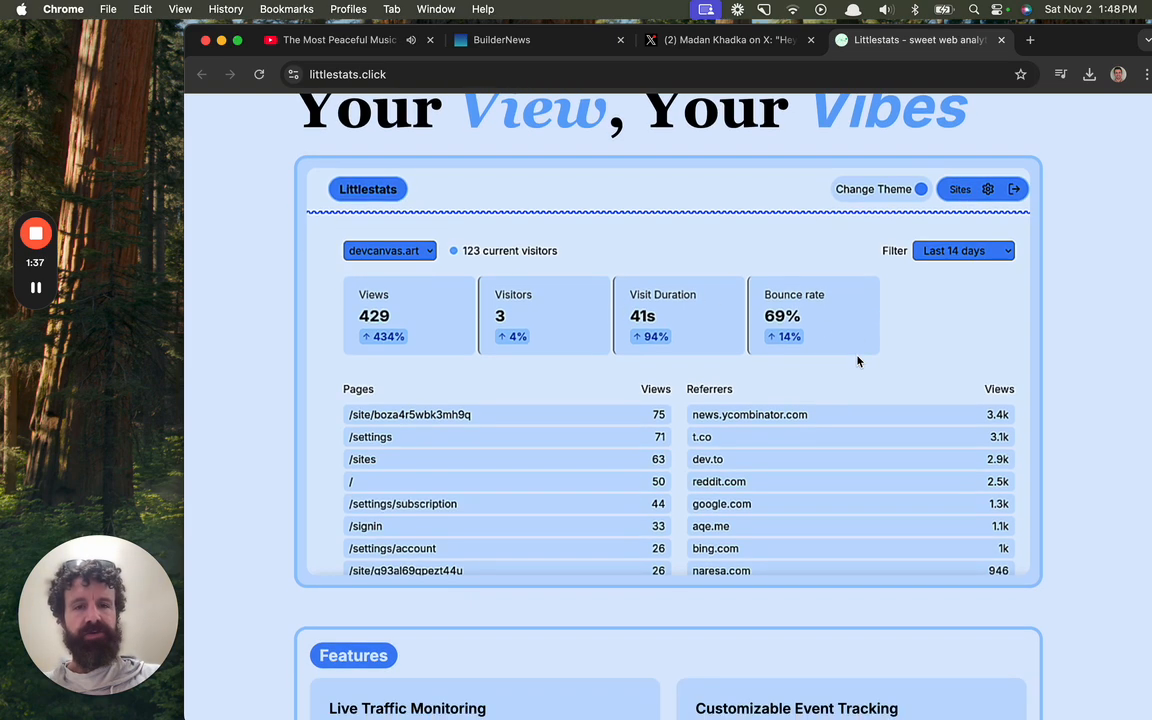
scroll("down", 3)
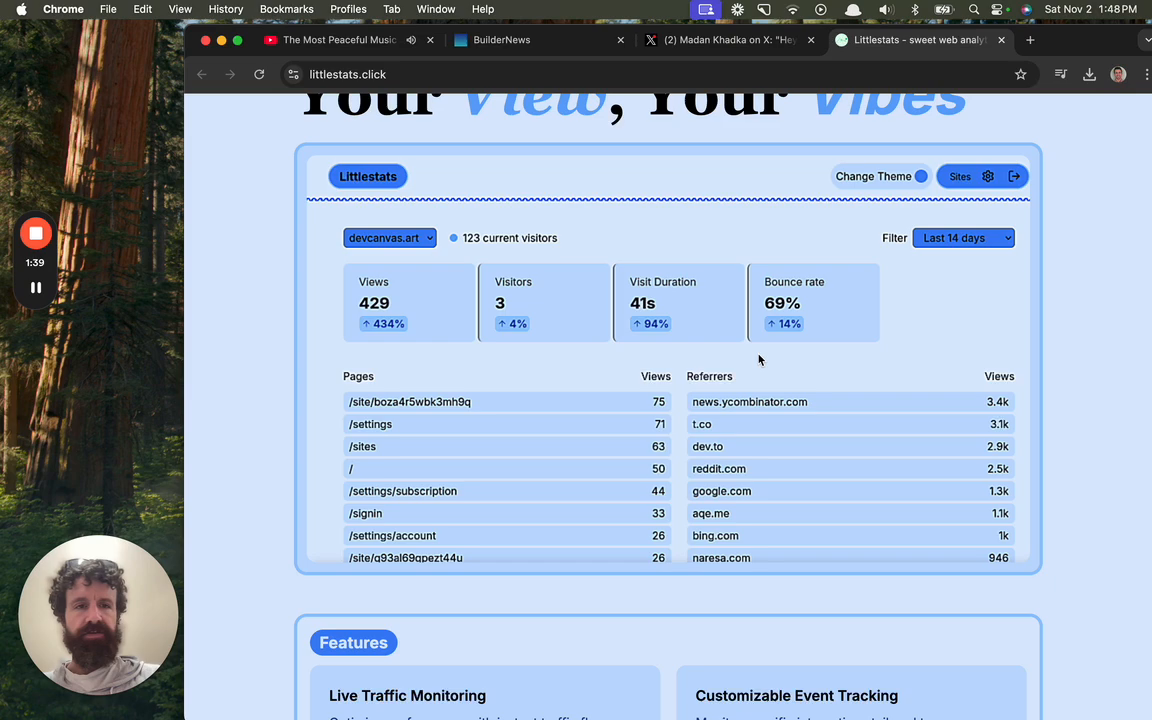
scroll("down", 3)
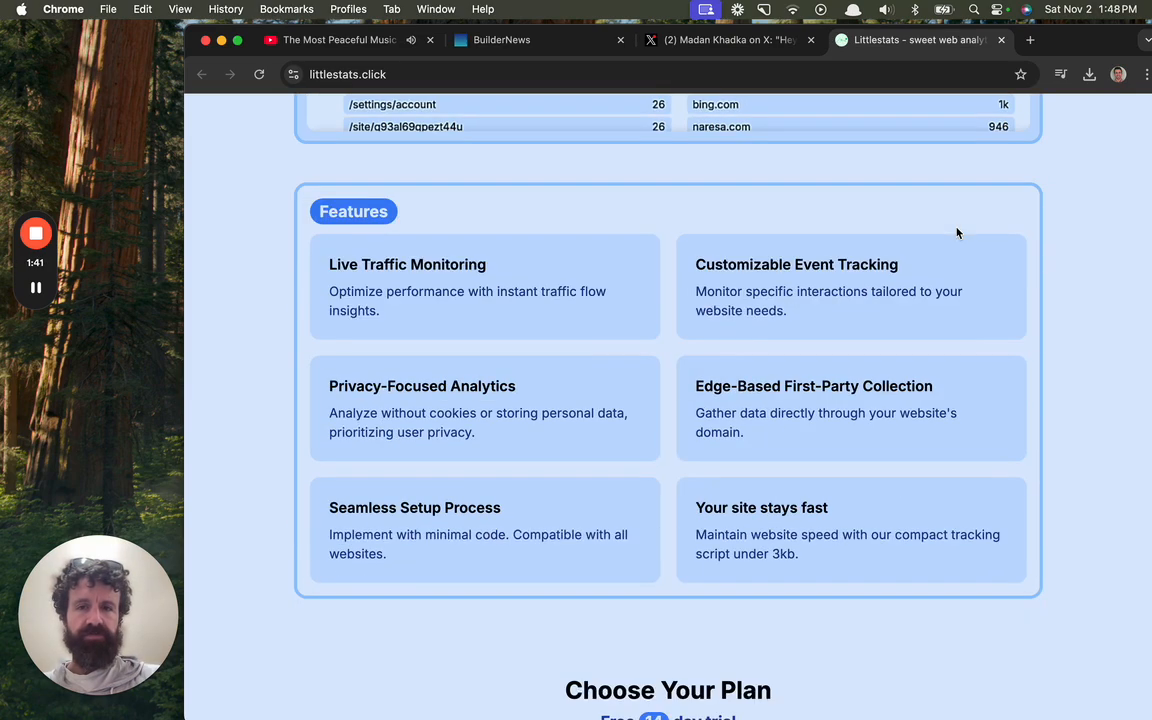
scroll("down", 3)
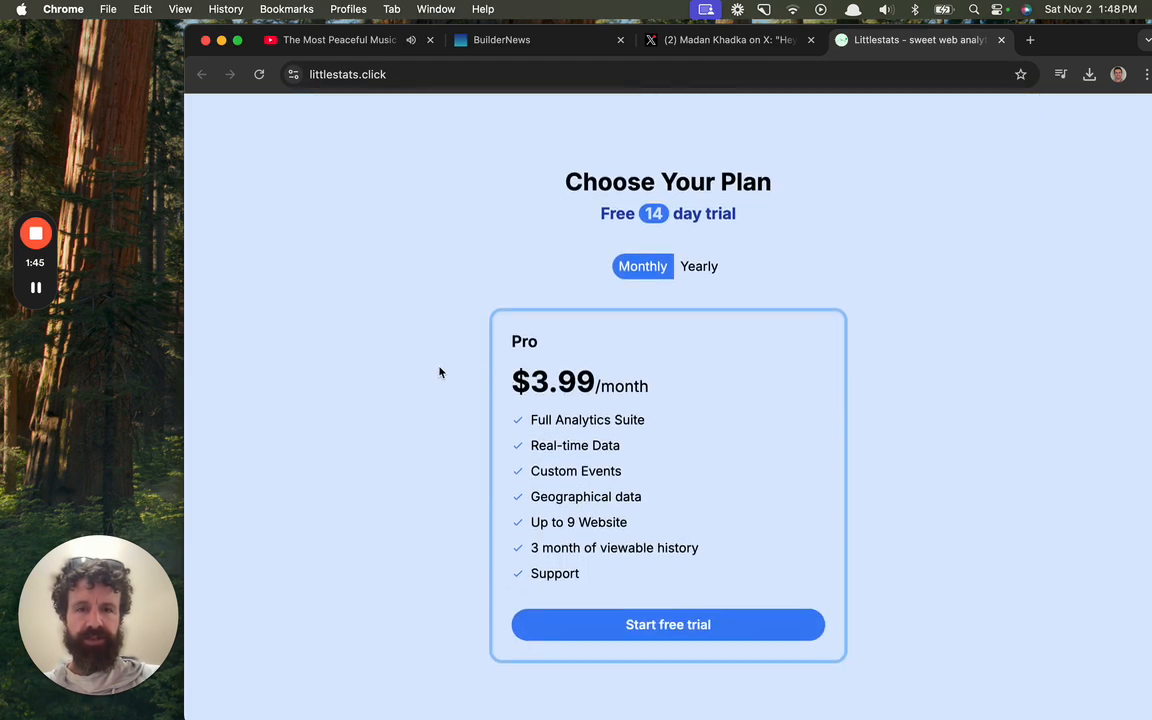
scroll("down", 3)
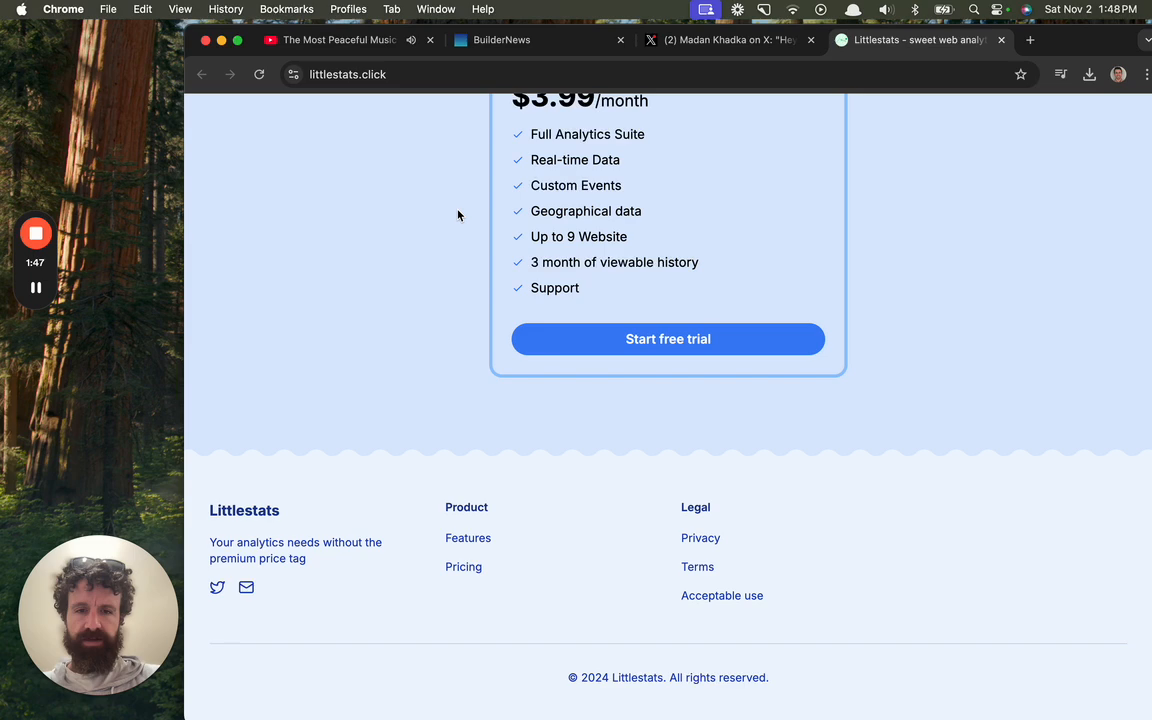
mouse_move(730, 676)
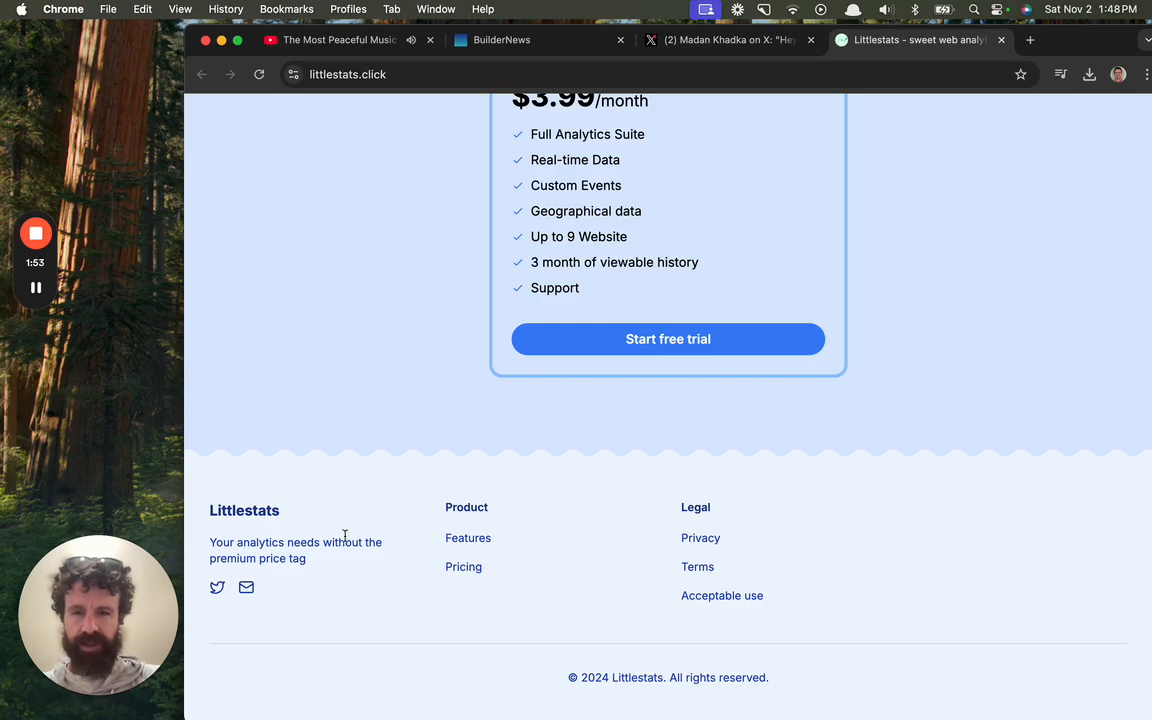
scroll("up", 3)
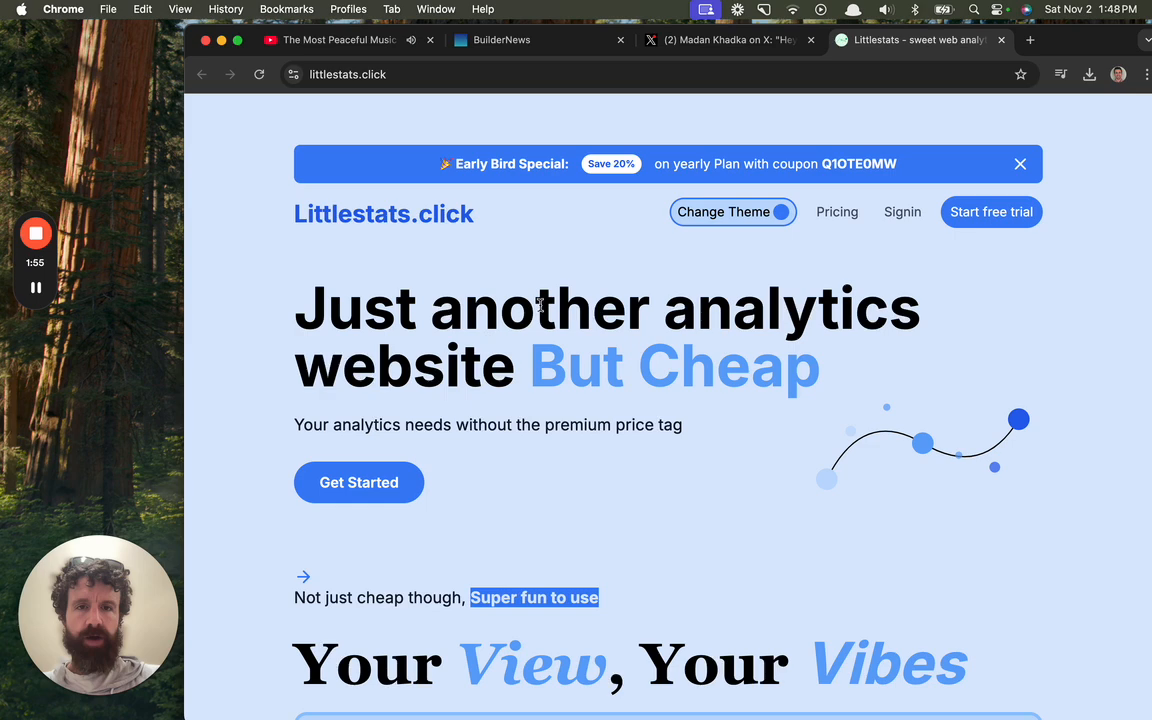
Step: Sign up to Littlestats with the first Google account, approving the detail sharing
left_click(990, 212)
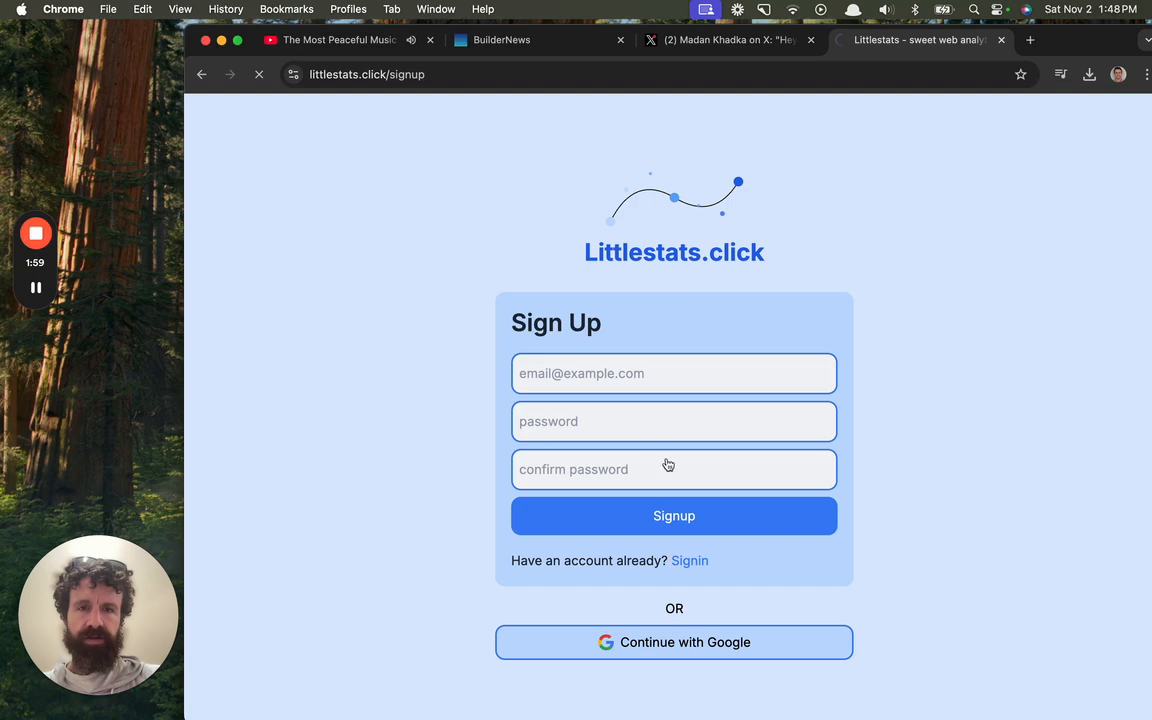
left_click(674, 642)
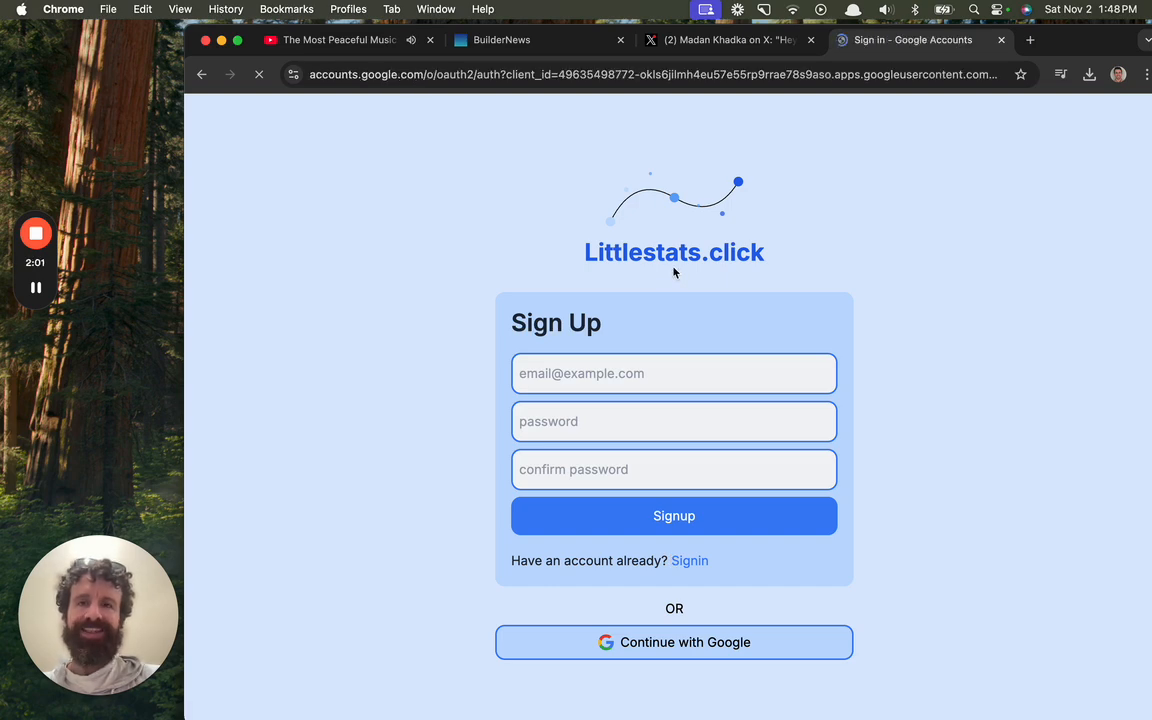
left_click(674, 642)
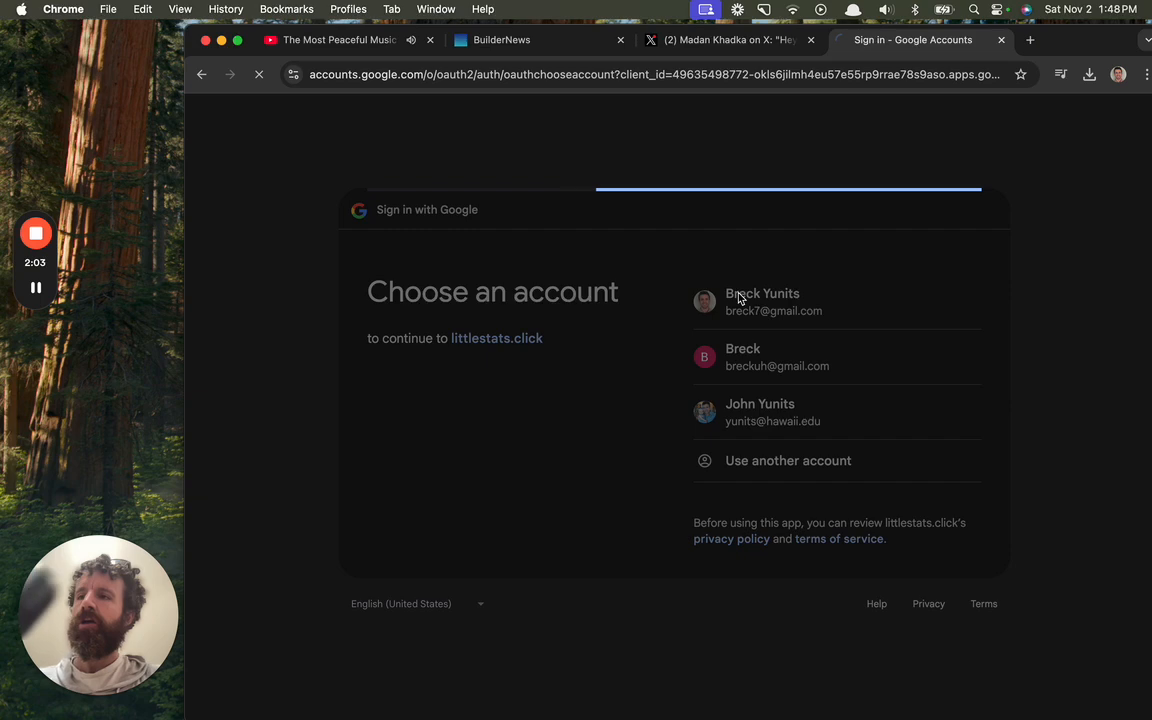
left_click(772, 300)
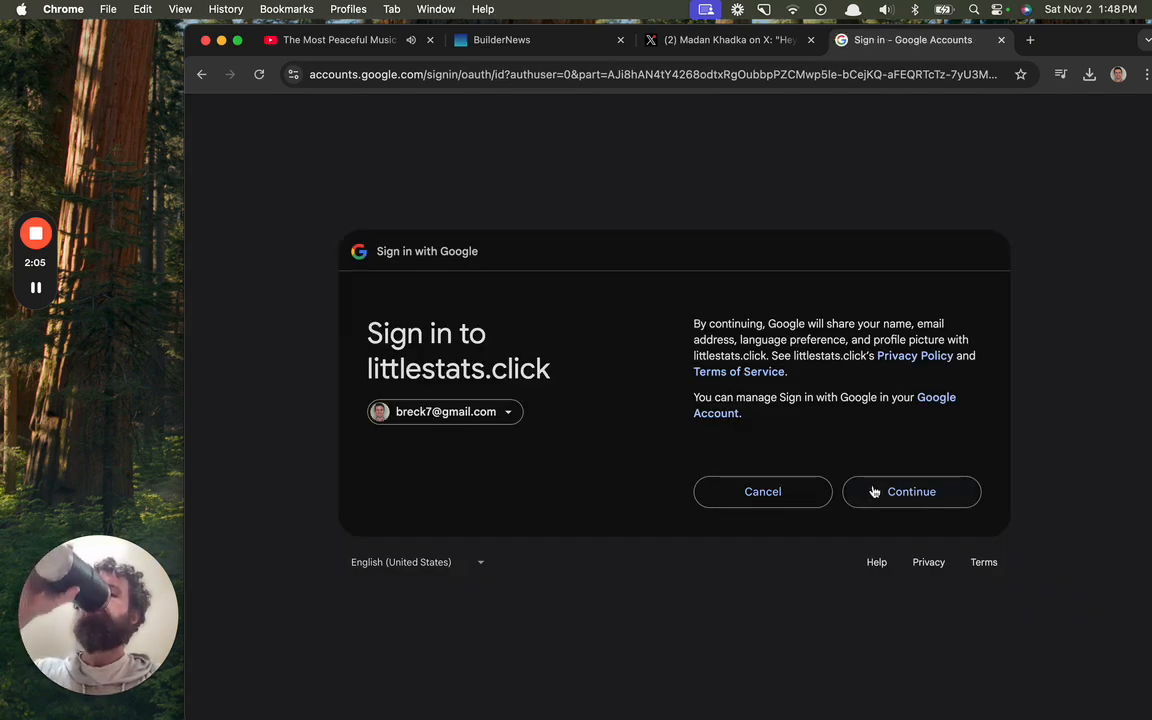
left_click(912, 492)
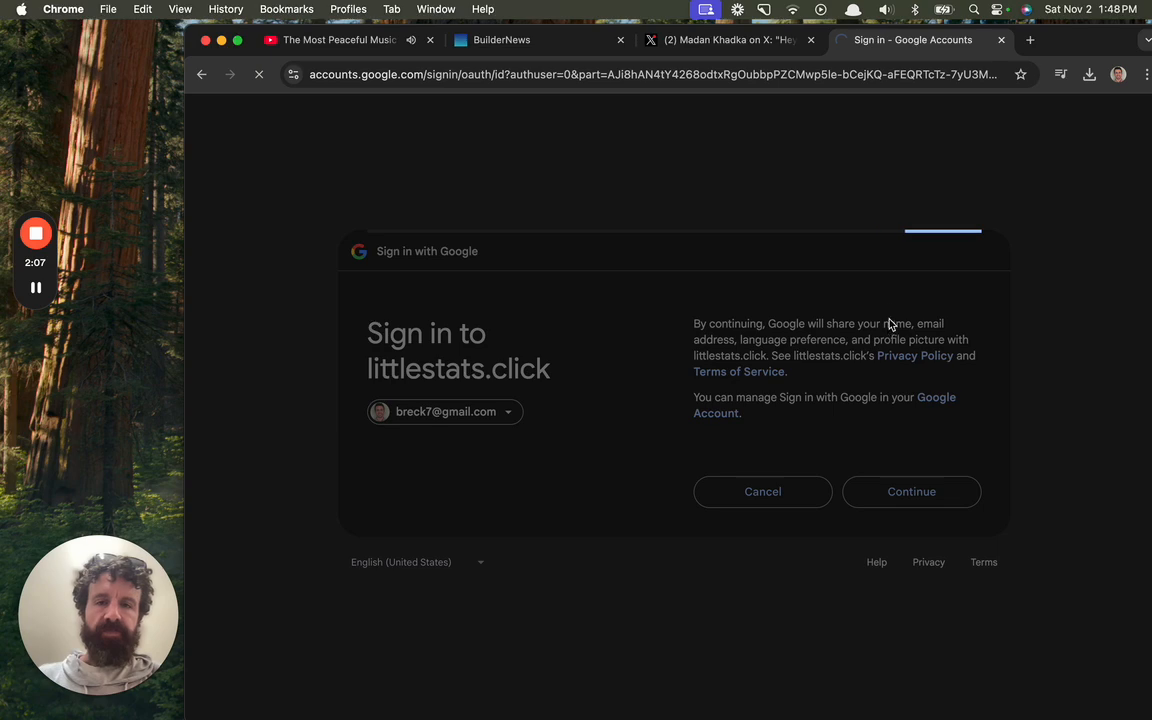
Step: Enter the name on the onboarding form, proceed to billing, then go back to the sign-up page
left_click(910, 492)
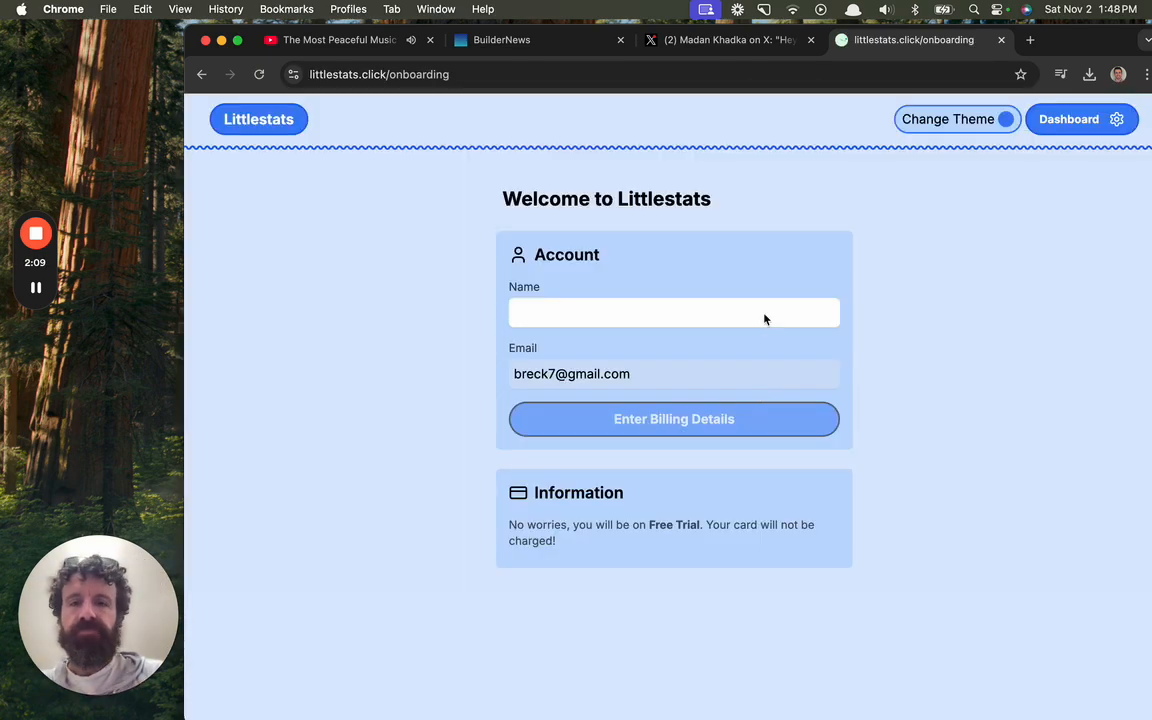
left_click(674, 312)
type("Breck")
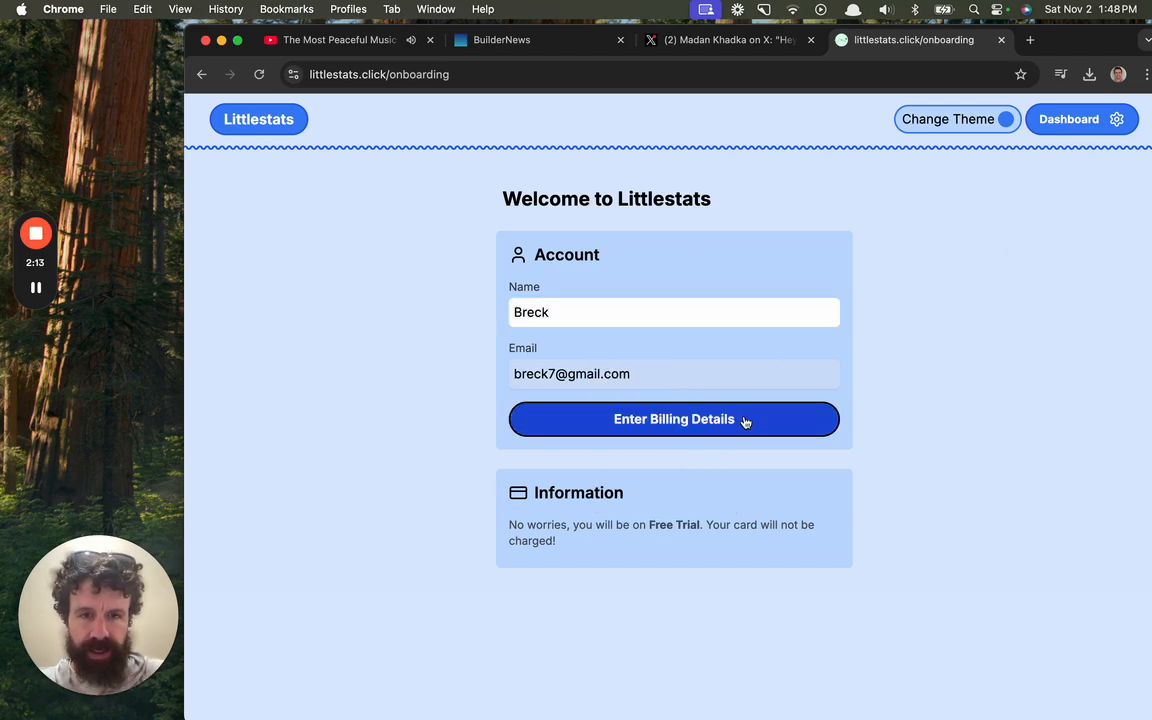
left_click(674, 420)
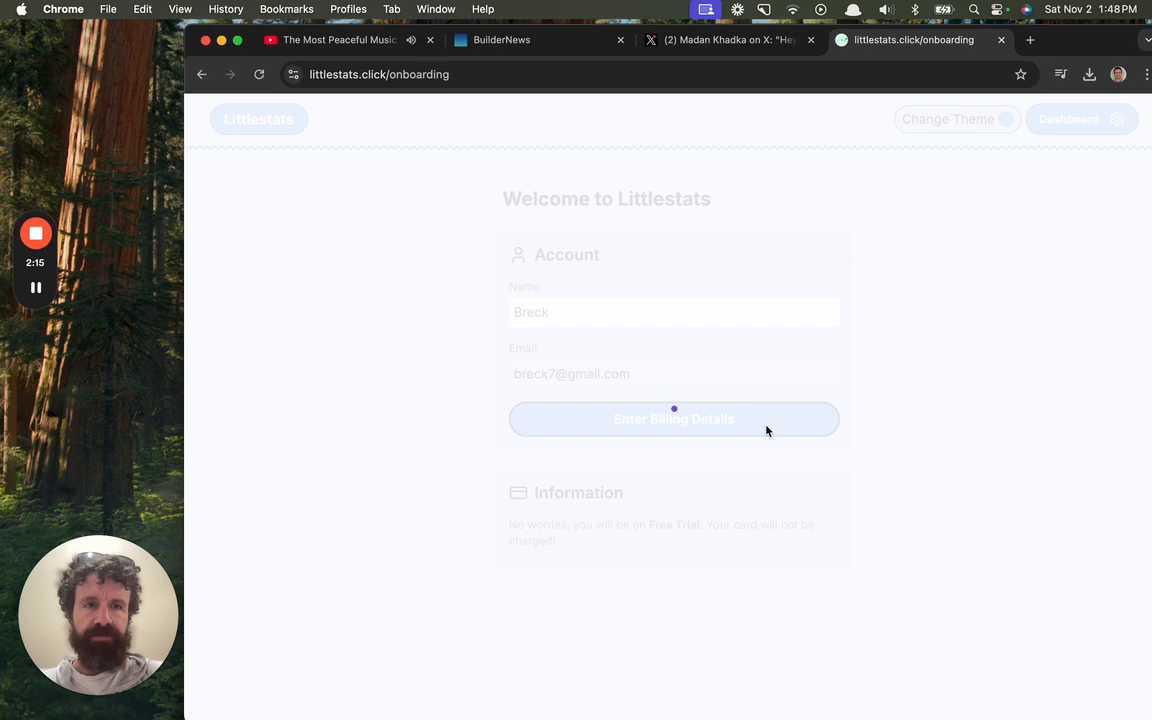
left_click(674, 420)
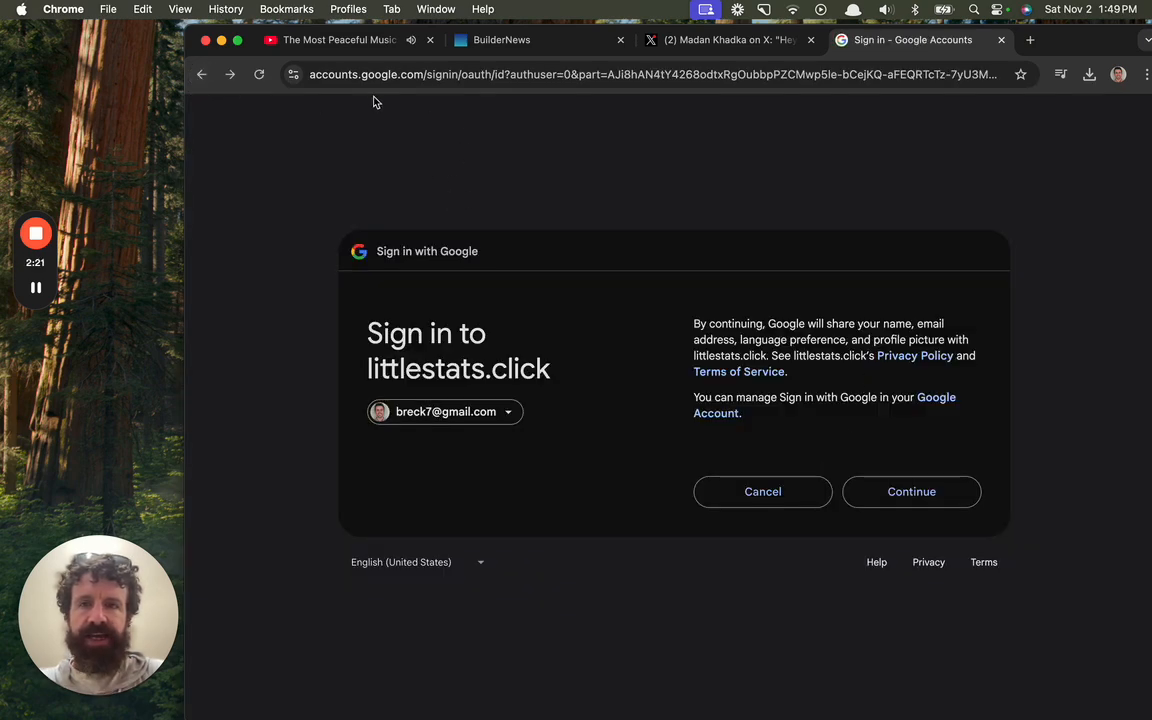
left_click(202, 74)
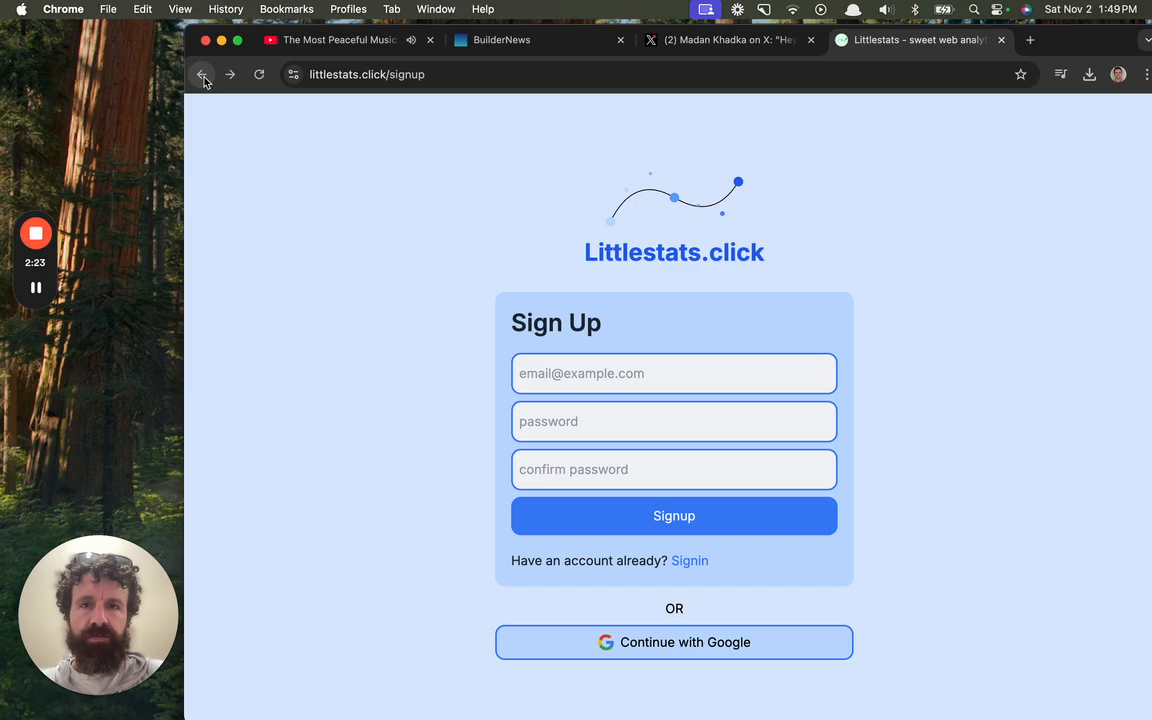
left_click(204, 74)
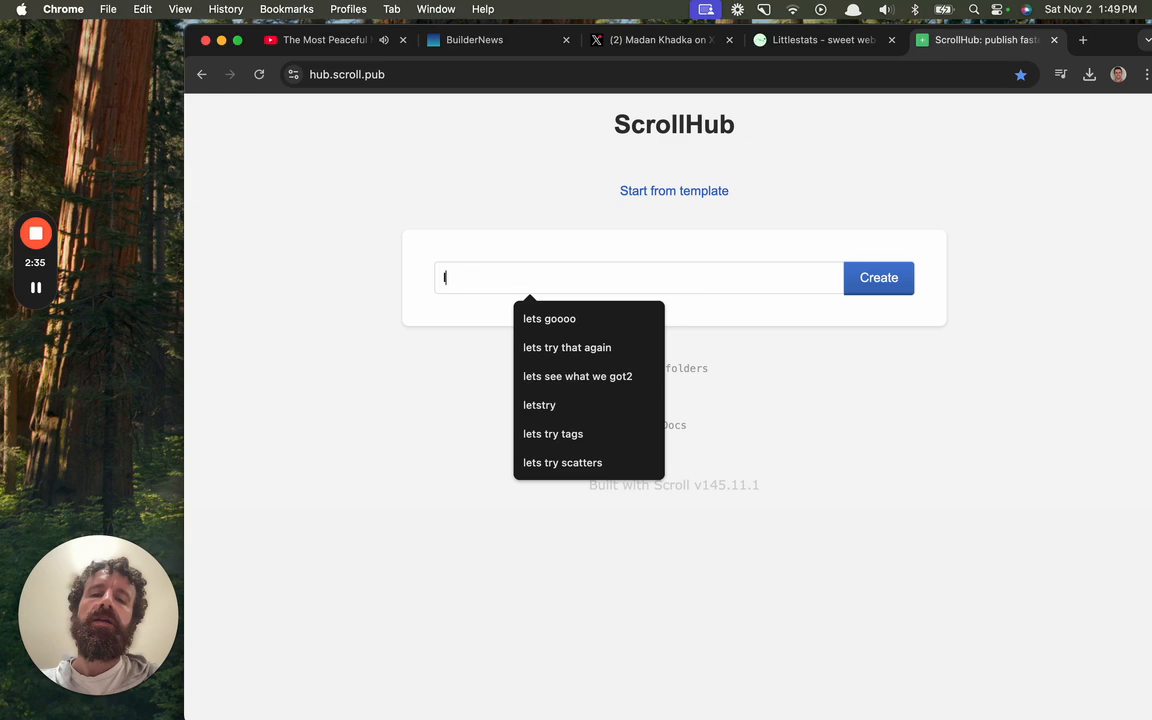
Step: Create a littlestats folder whose index.scroll greets 'Hello World my name is Little Stats'
type("ittle st")
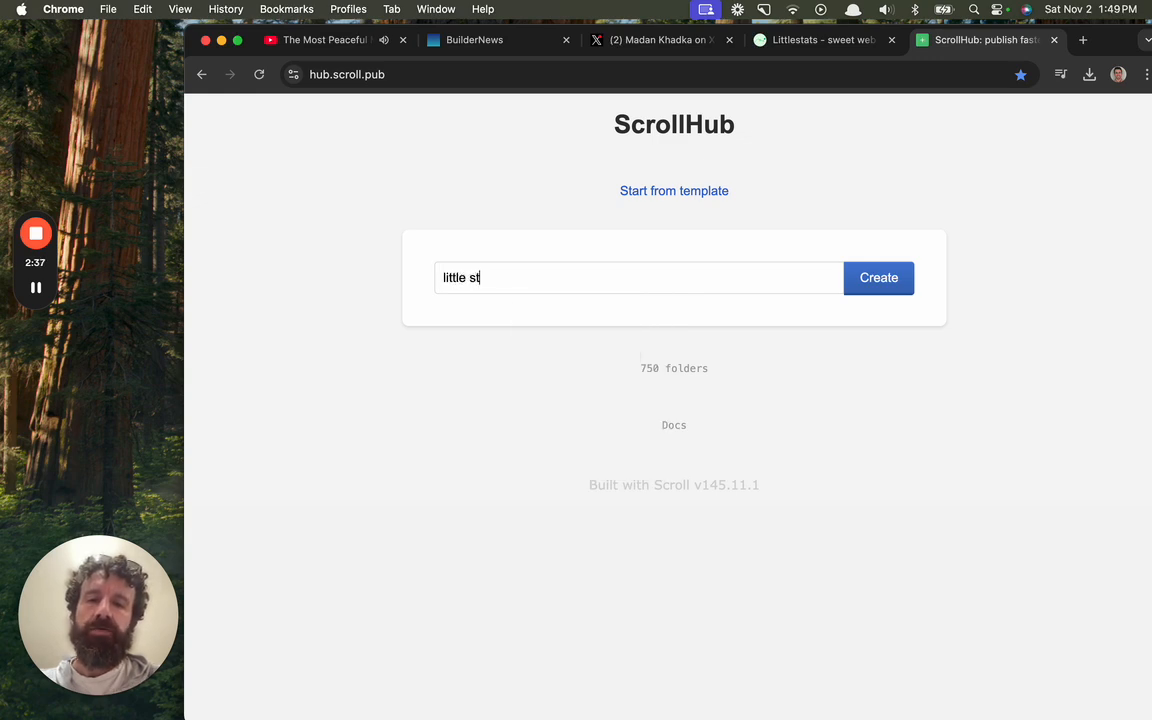
left_click(878, 276)
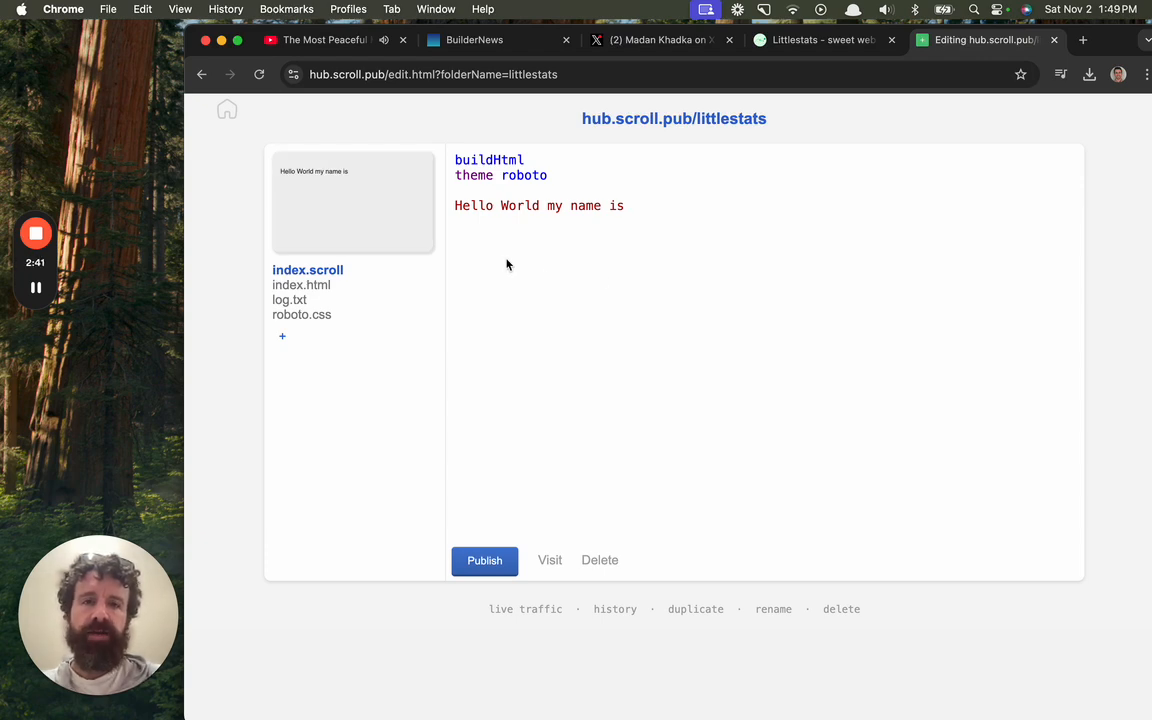
type("Little Stats")
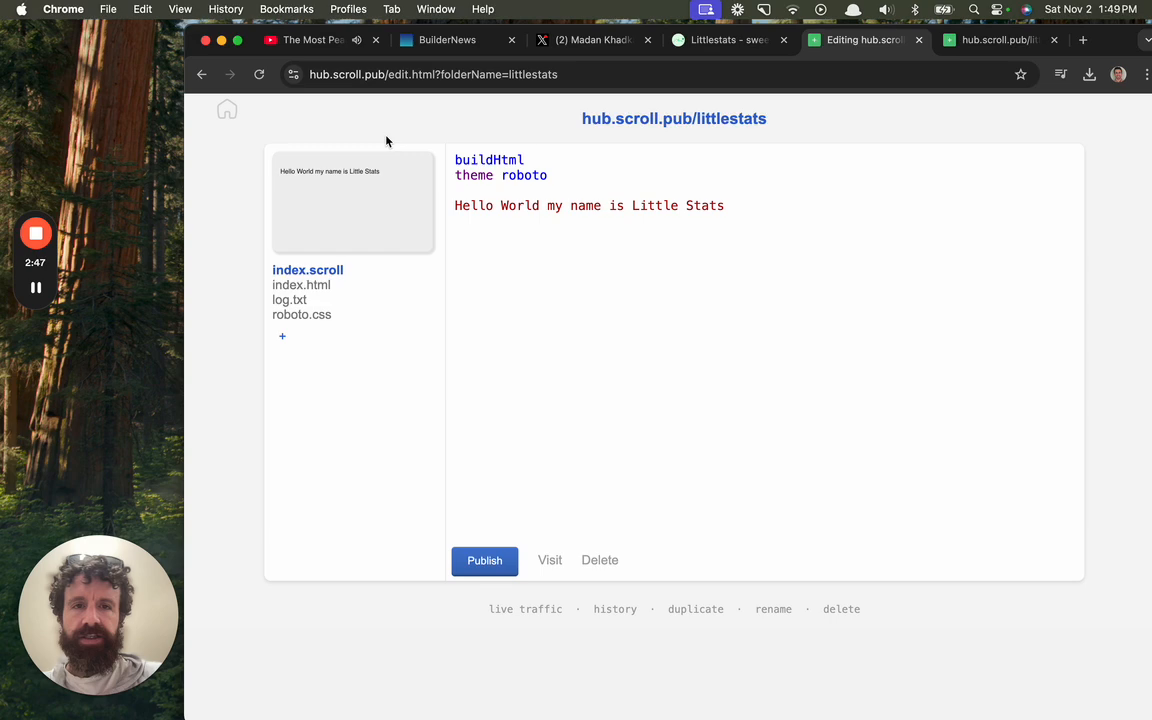
Step: Rename the site to little-stats.togger.com and return to the ScrollHub home page
left_click(772, 608)
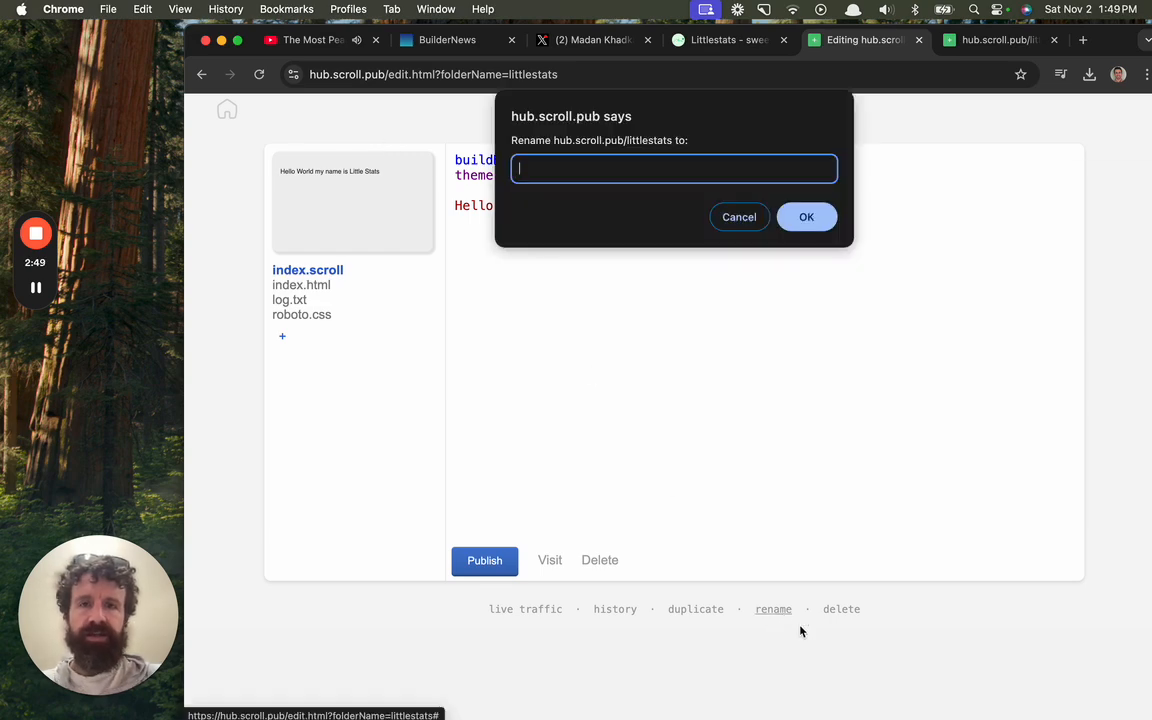
type("little-stats.toggerl.")
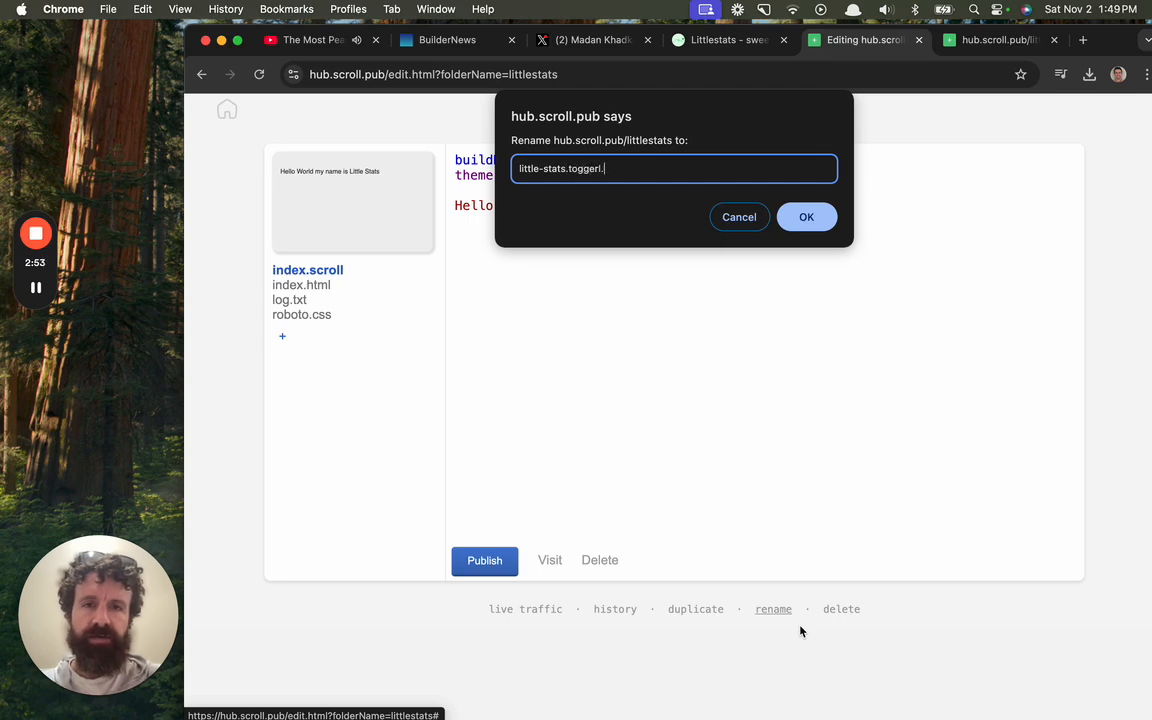
left_click(808, 216)
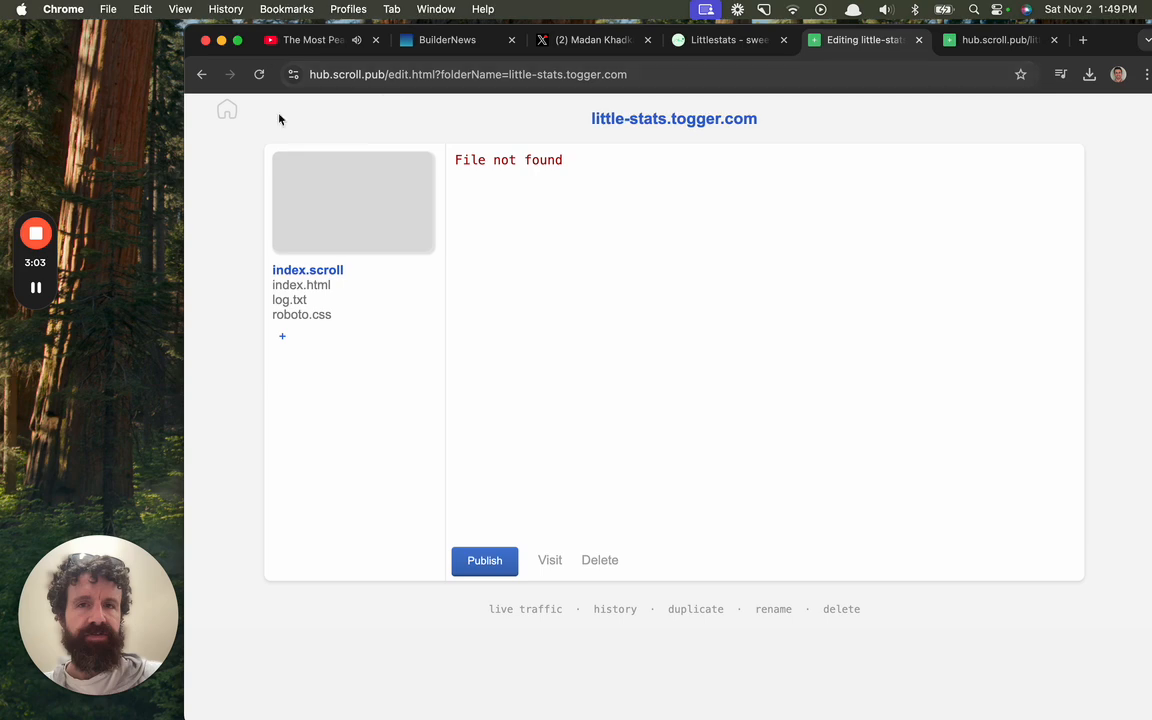
left_click(228, 110)
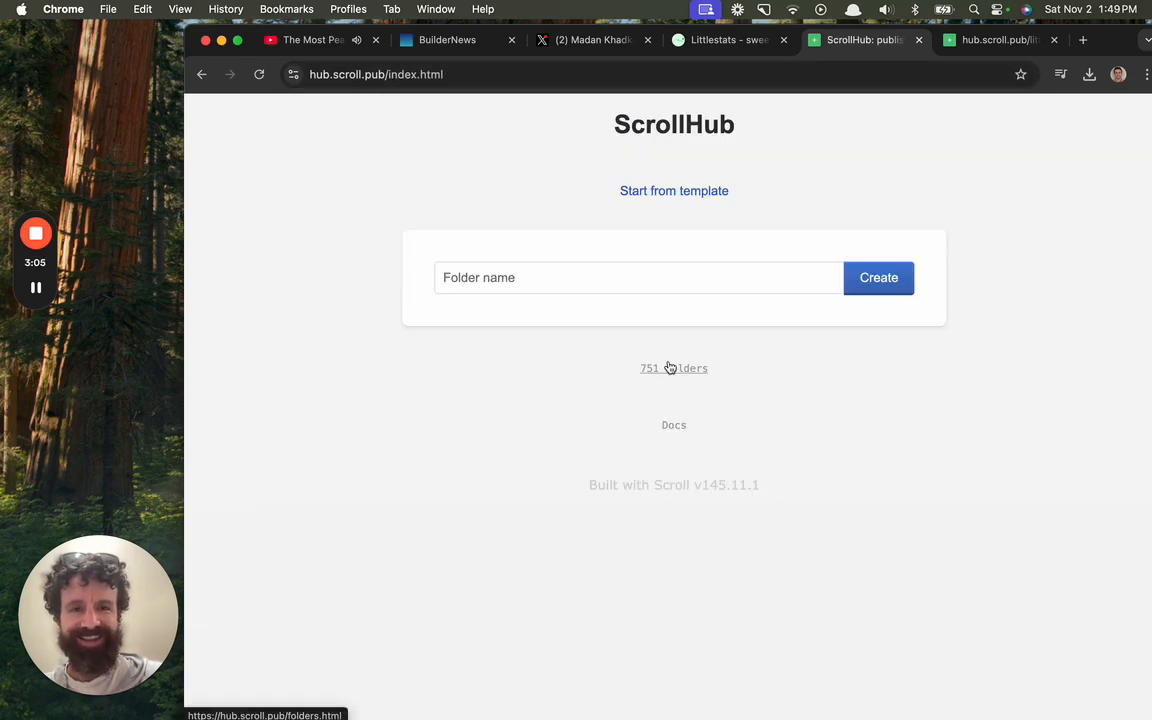
Step: From the folder list, reopen littlestats.togger.com and end its greeting line with a period
left_click(674, 368)
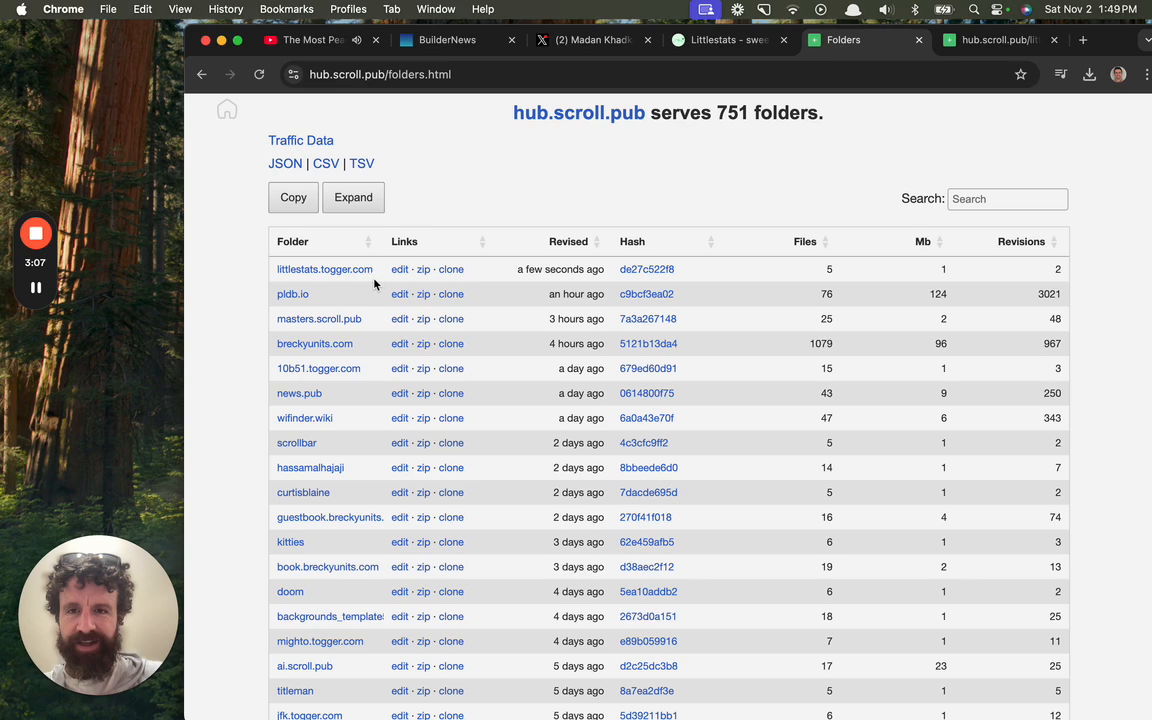
mouse_move(324, 268)
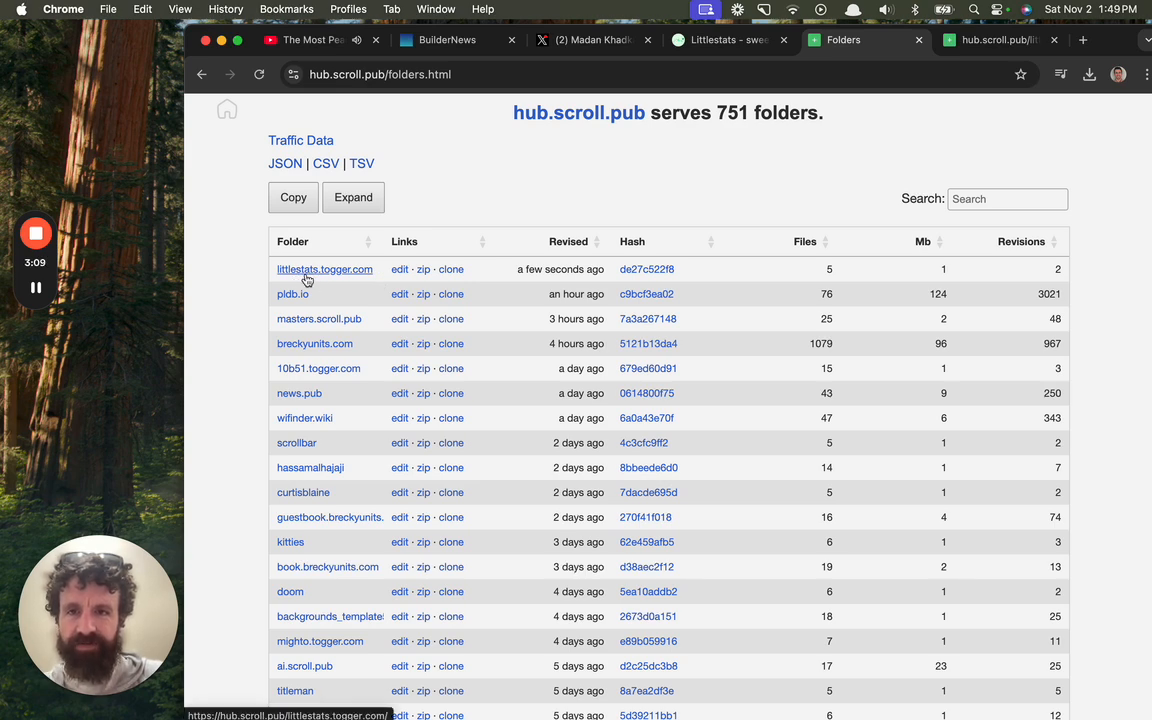
left_click(400, 268)
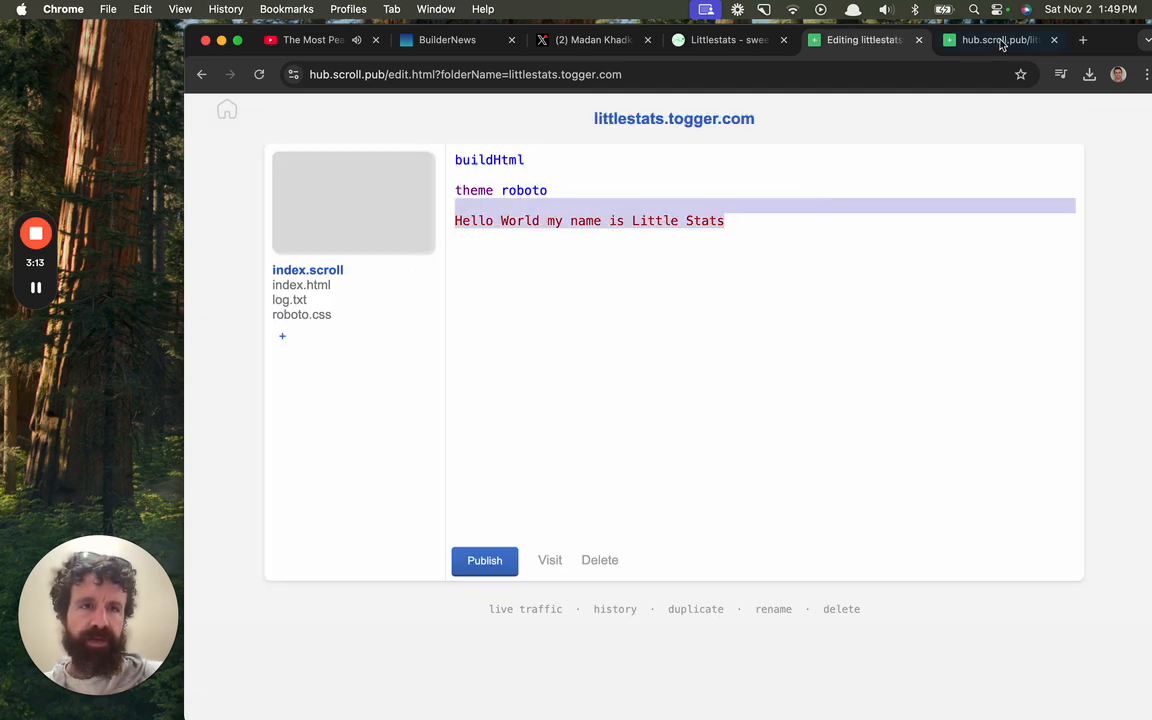
left_click(724, 220)
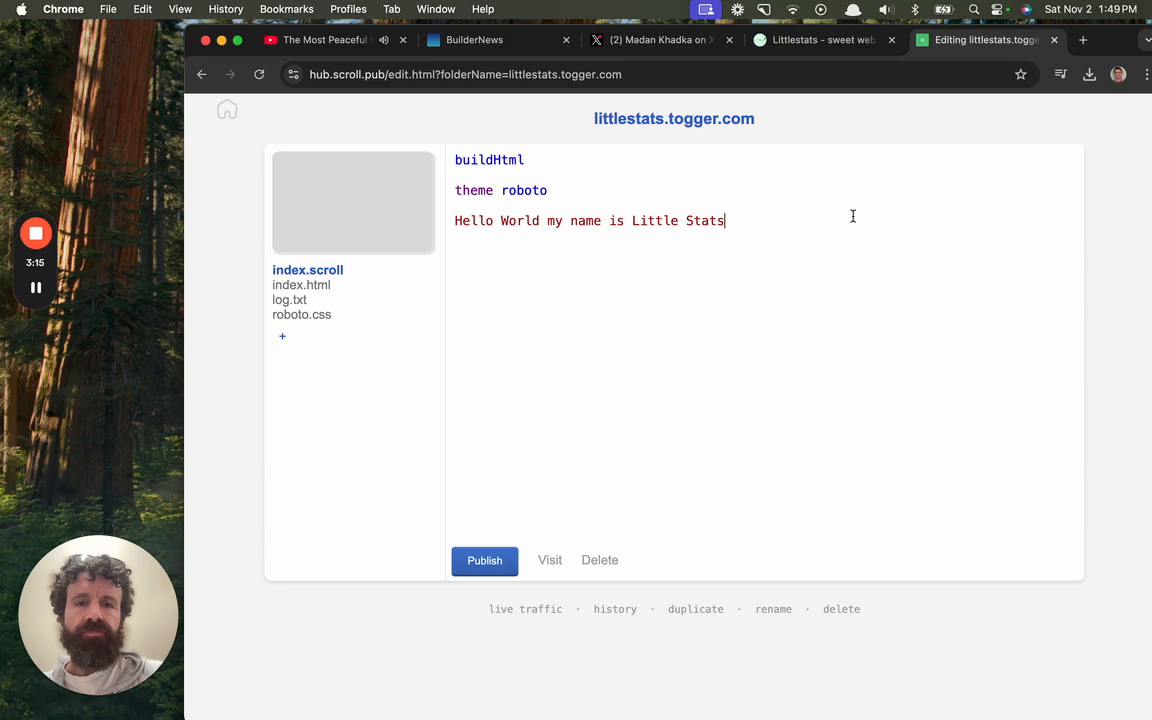
key("Enter")
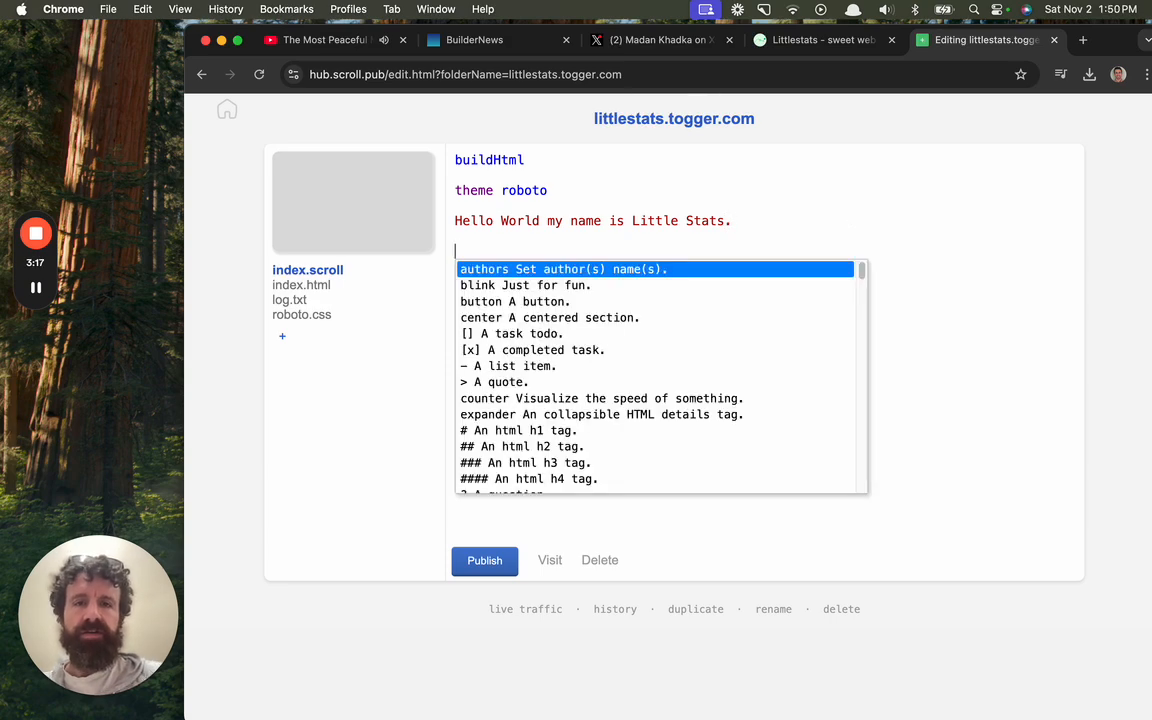
key("Escape")
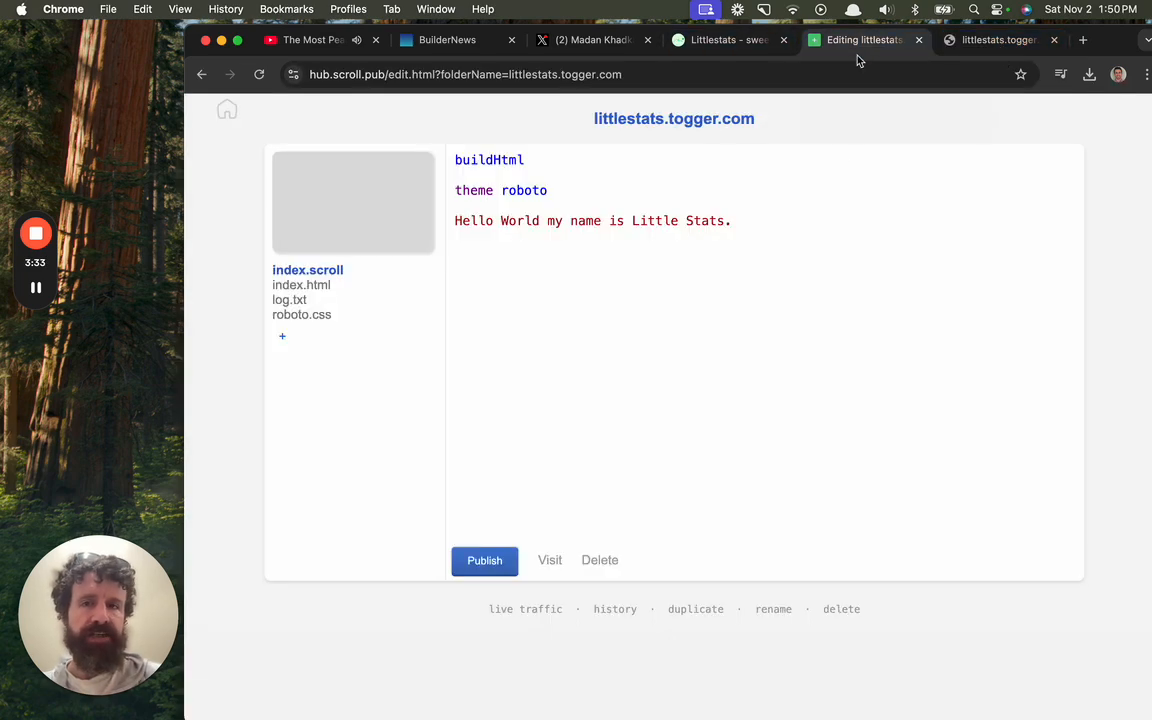
Step: Load littlestats.togger.com over plain http and view its Traffic Data charts in a second window
left_click(996, 40)
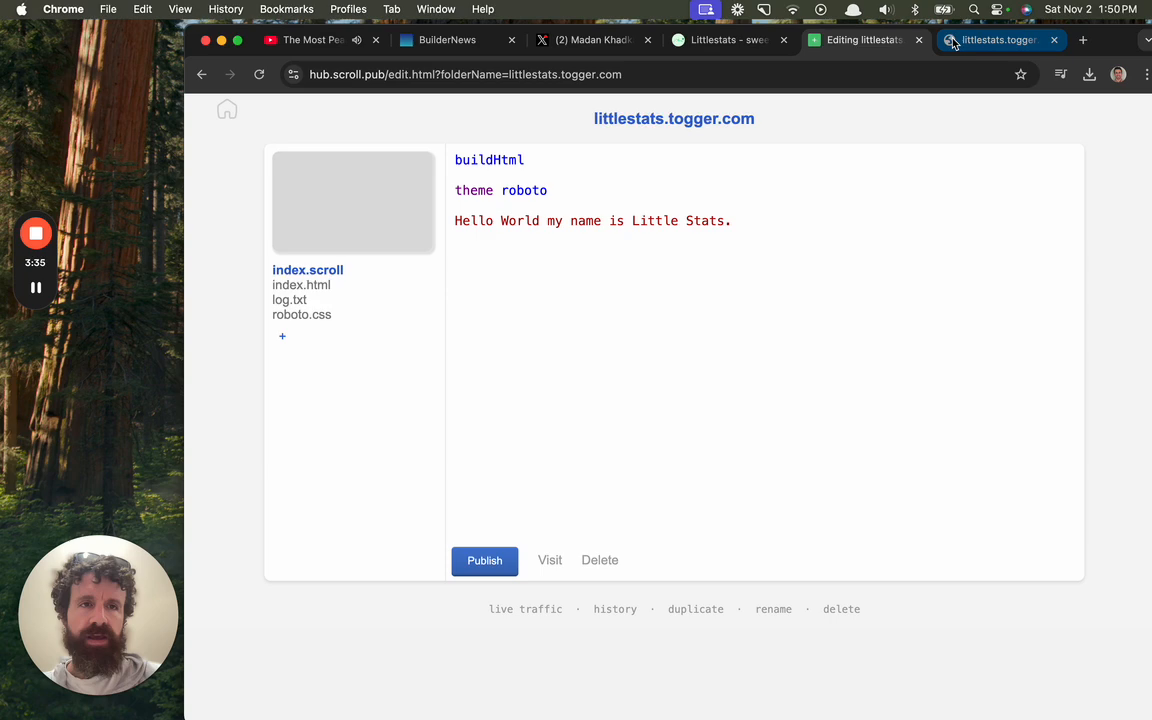
left_click(996, 40)
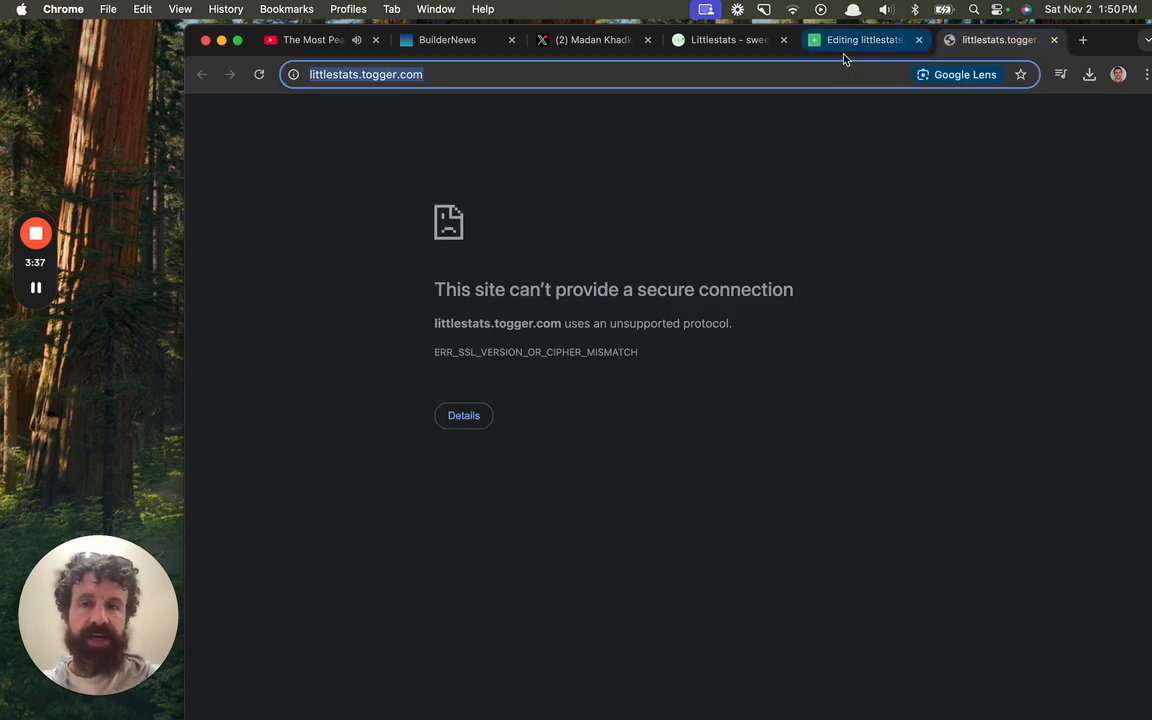
left_click(1082, 40)
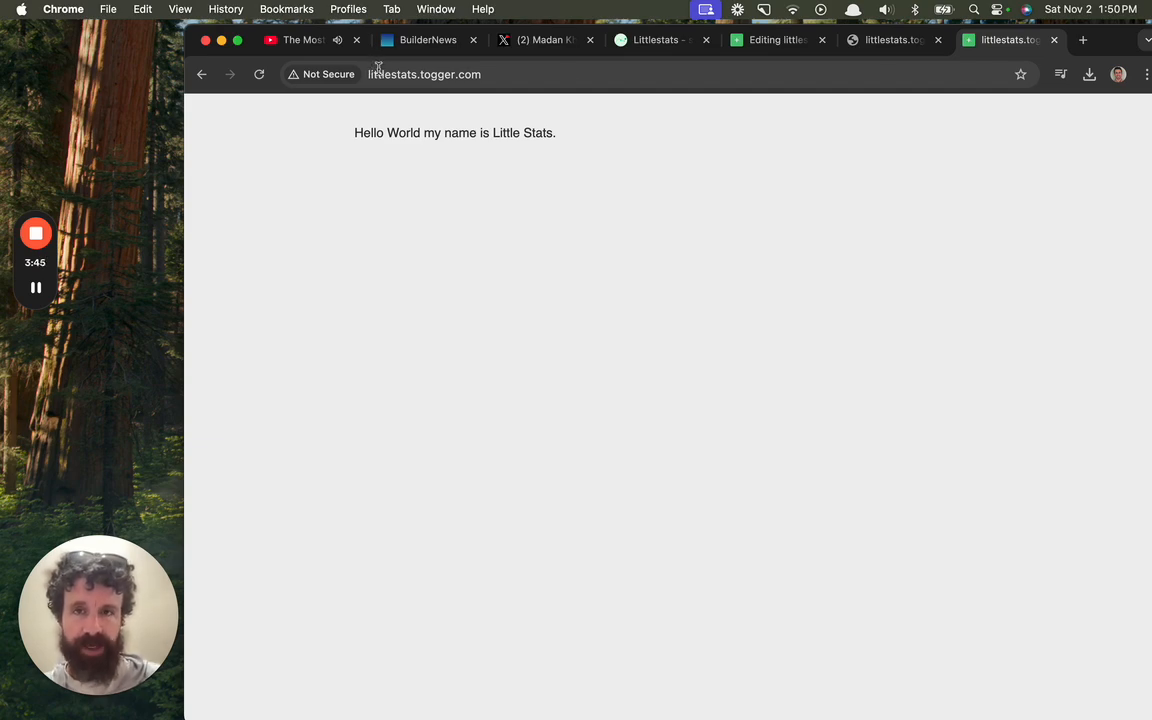
left_click(776, 40)
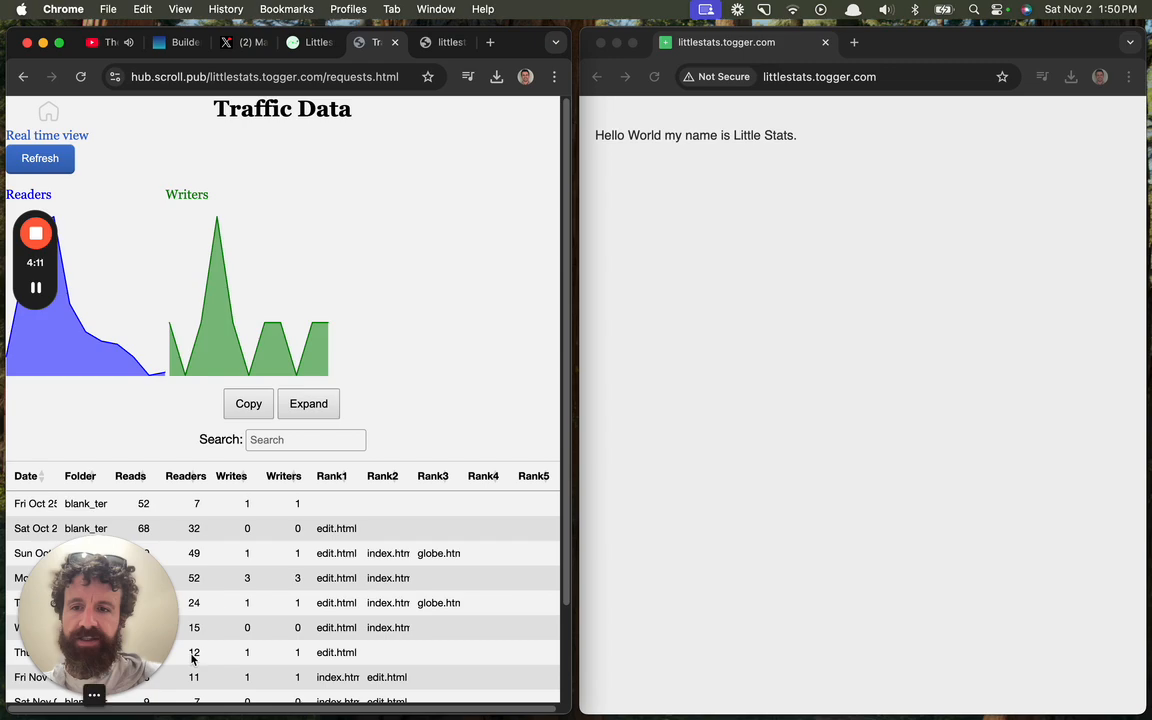
Step: Check the live site's https secure-connection error, review traffic data, and return to the site's editor
scroll("down", 3)
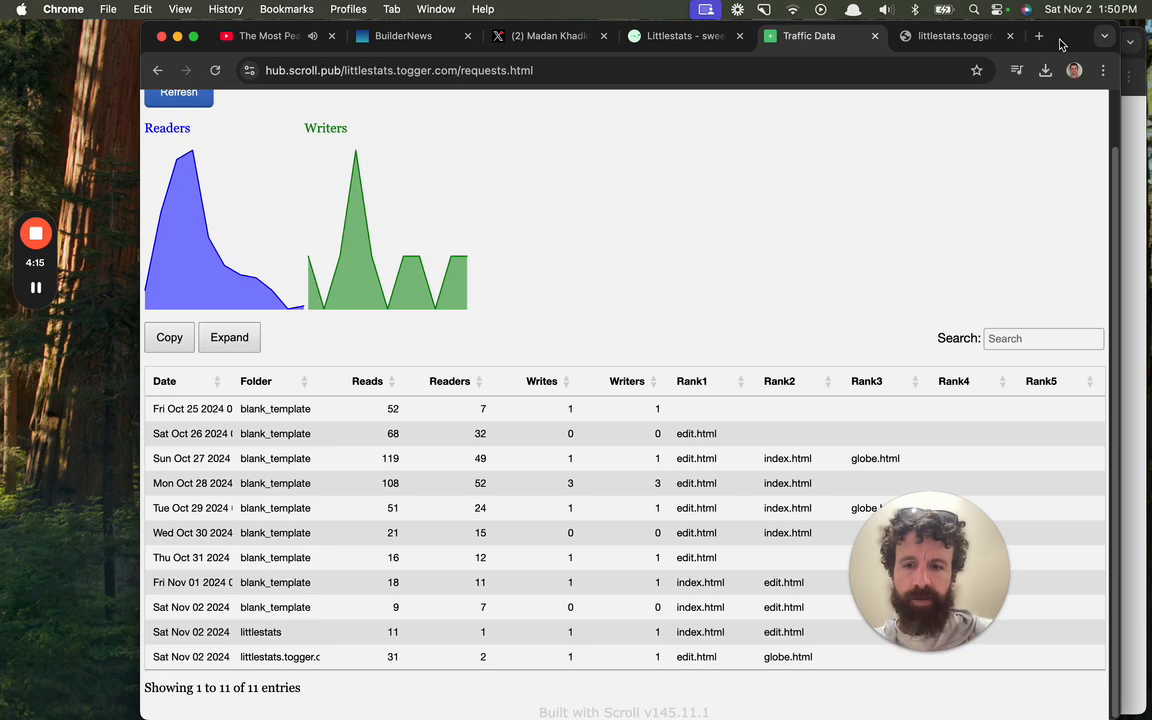
mouse_move(492, 672)
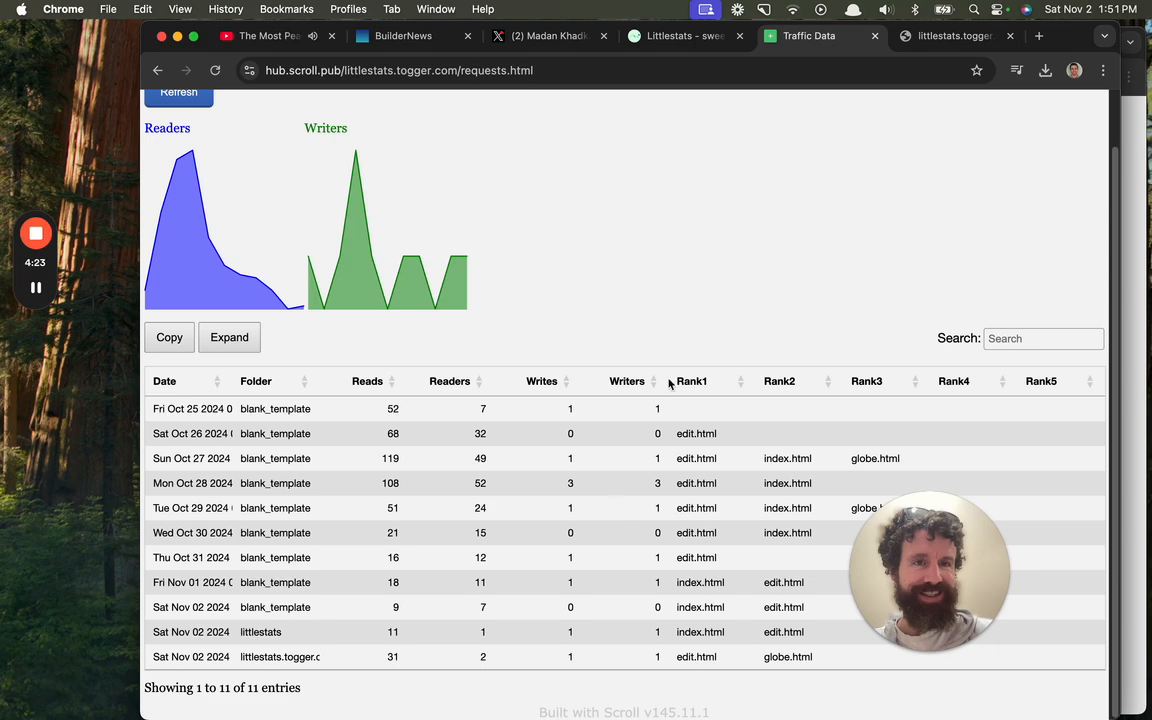
left_click(950, 36)
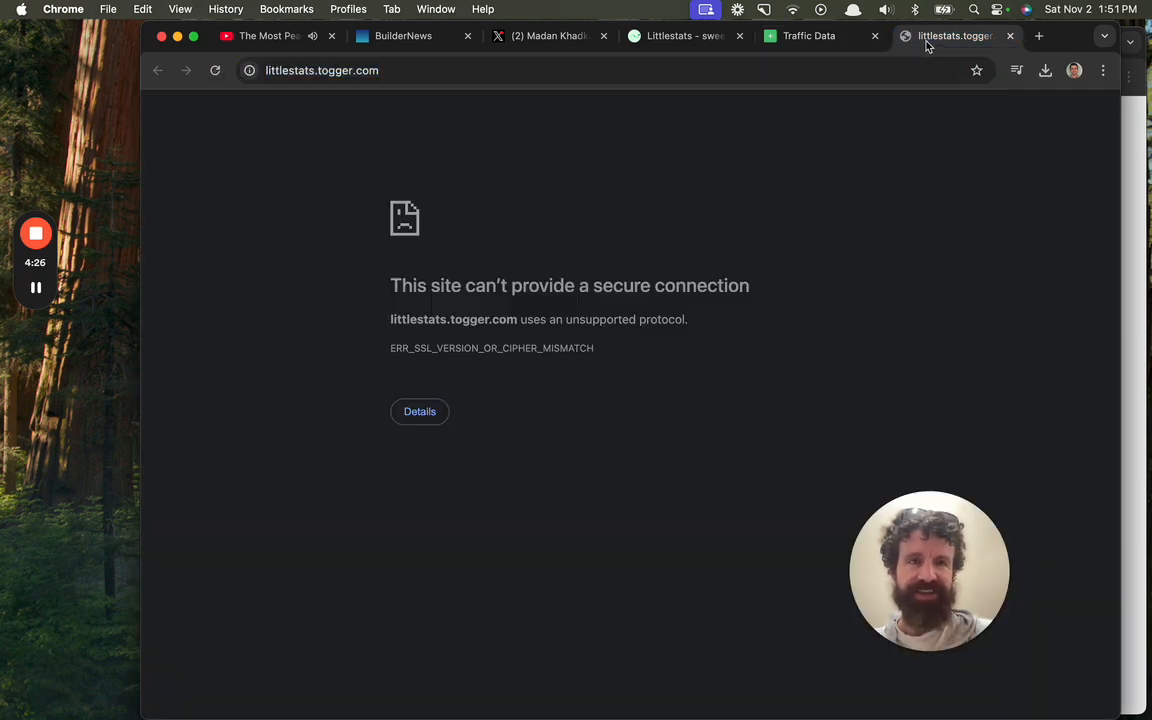
left_click(808, 36)
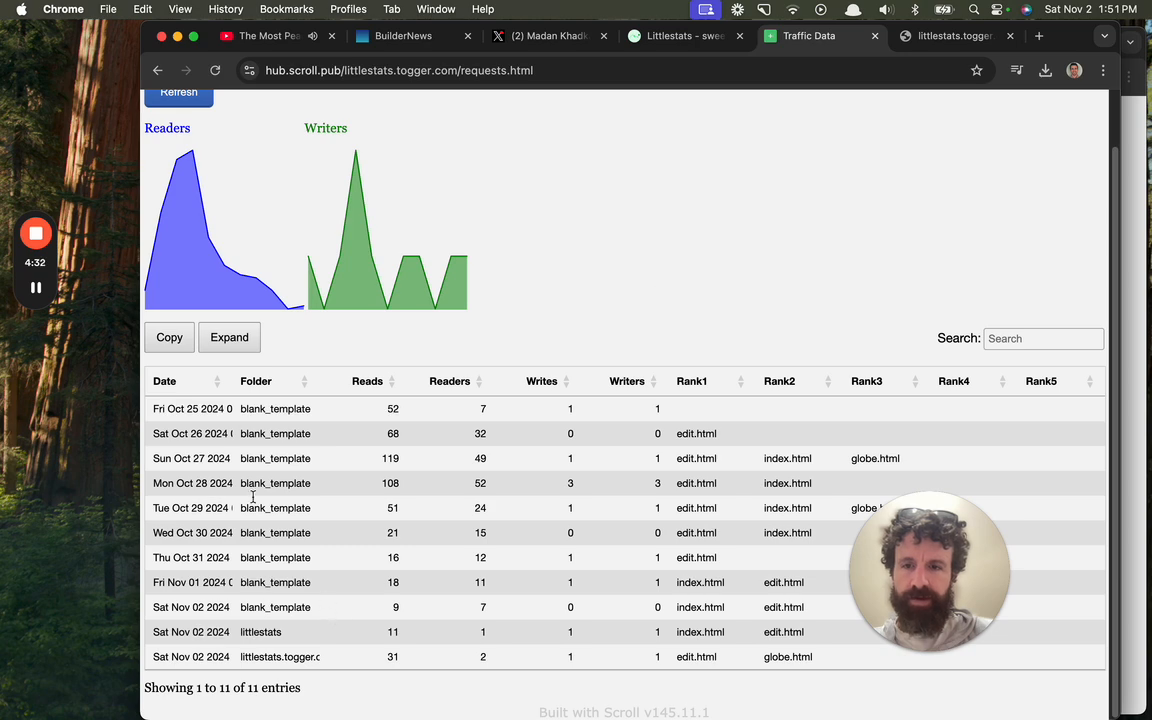
scroll("down", 3)
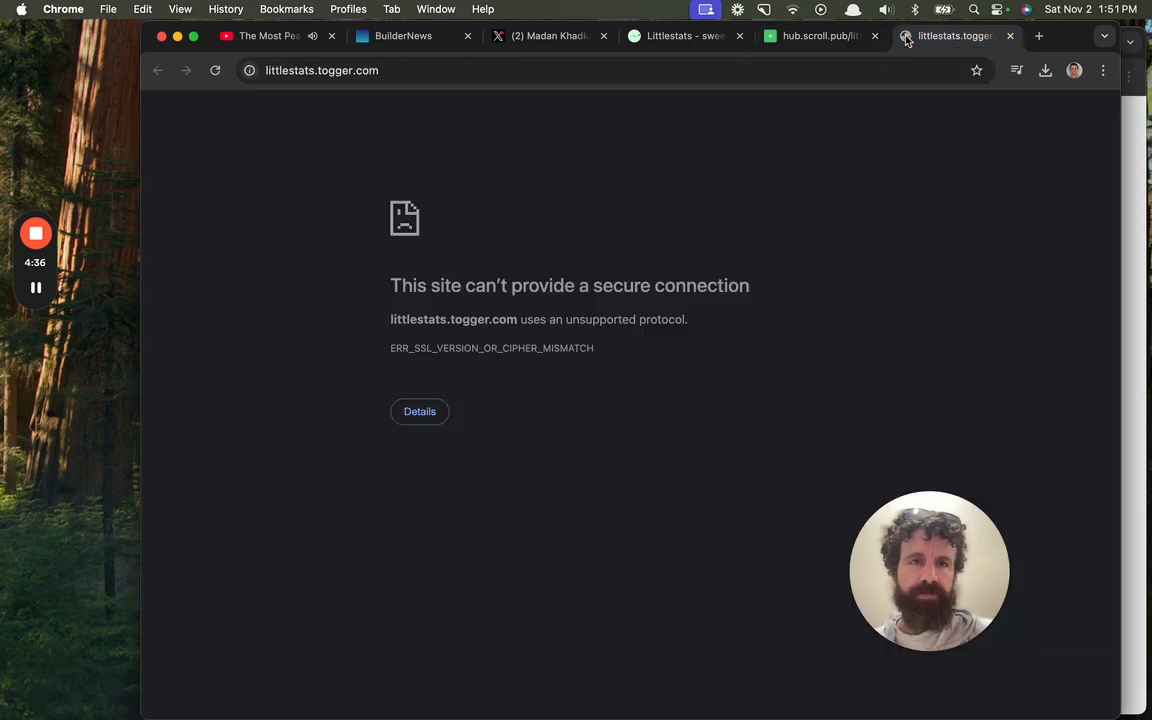
left_click(684, 36)
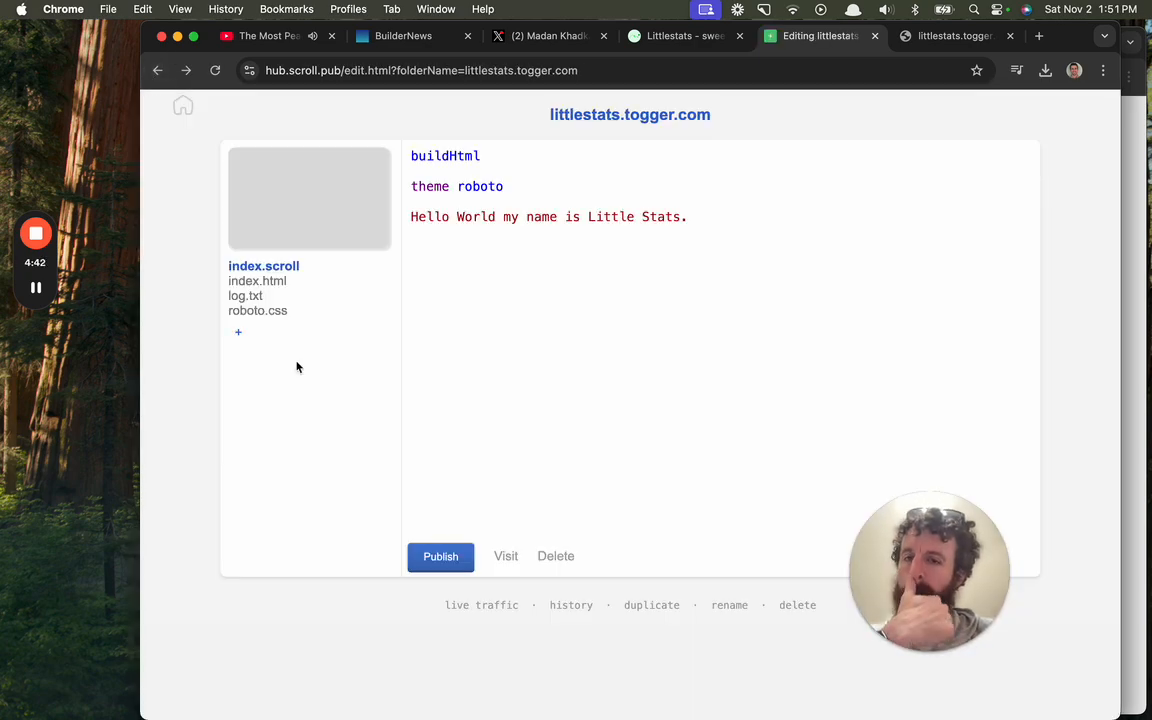
Step: Clear log.txt and refresh requests.html so traffic shows today's single entry with 5 reads
left_click(248, 384)
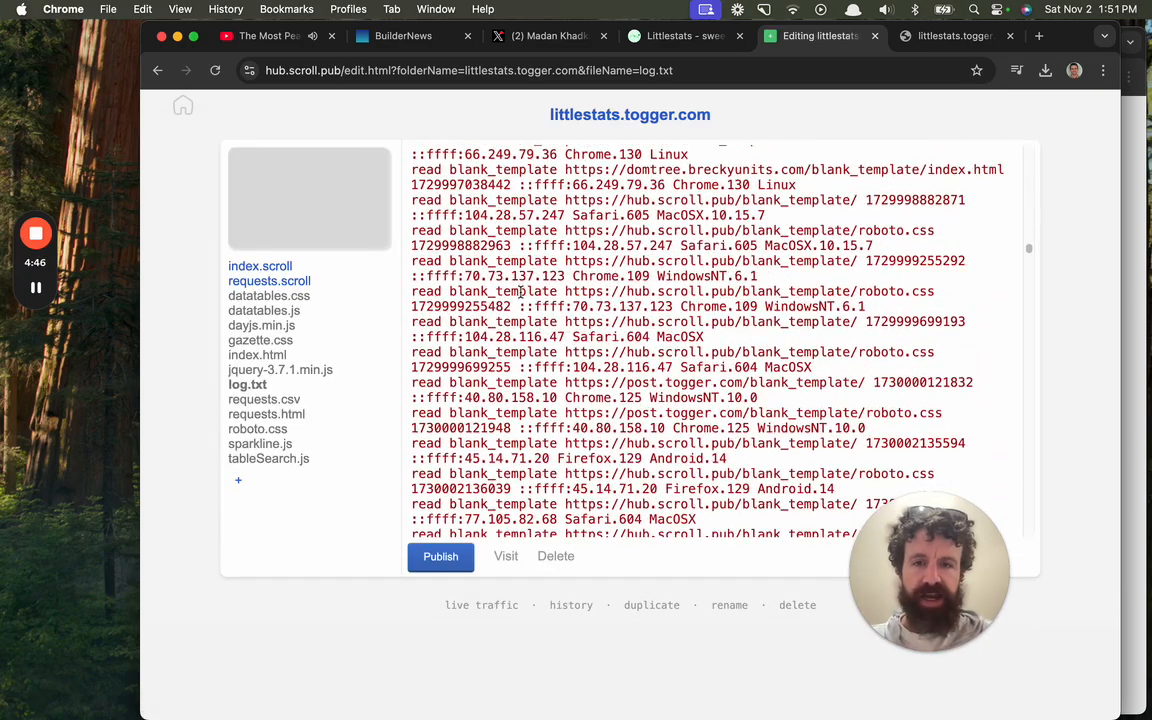
left_click(440, 556)
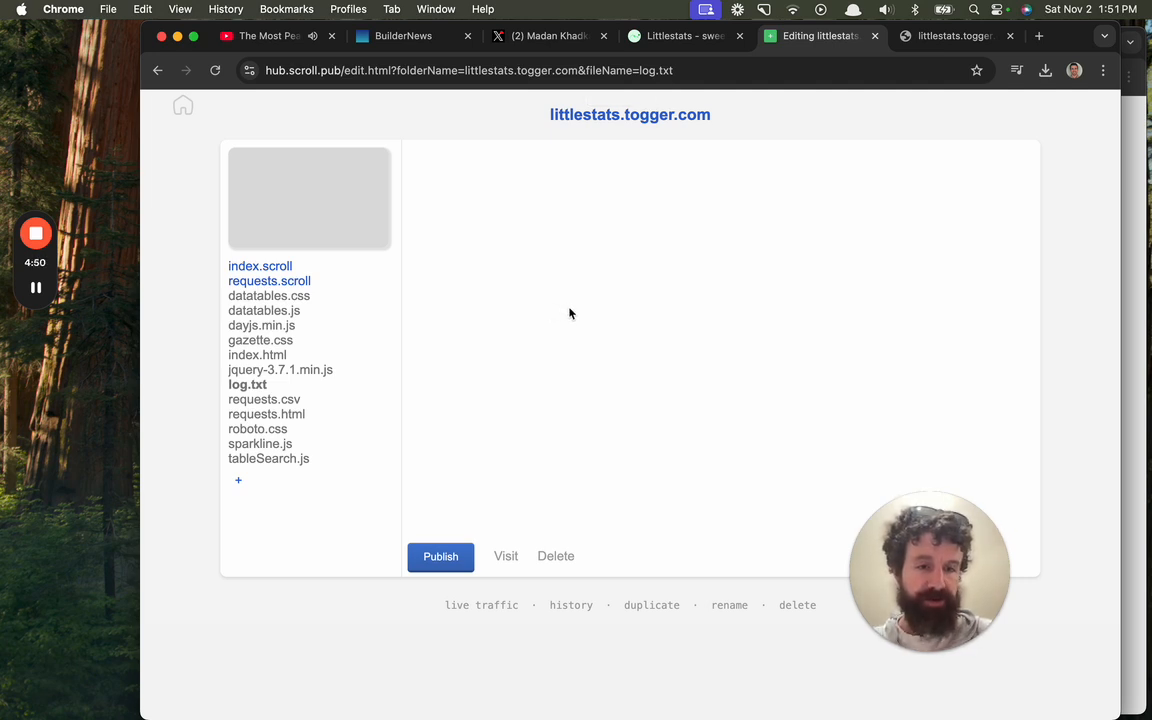
mouse_move(564, 312)
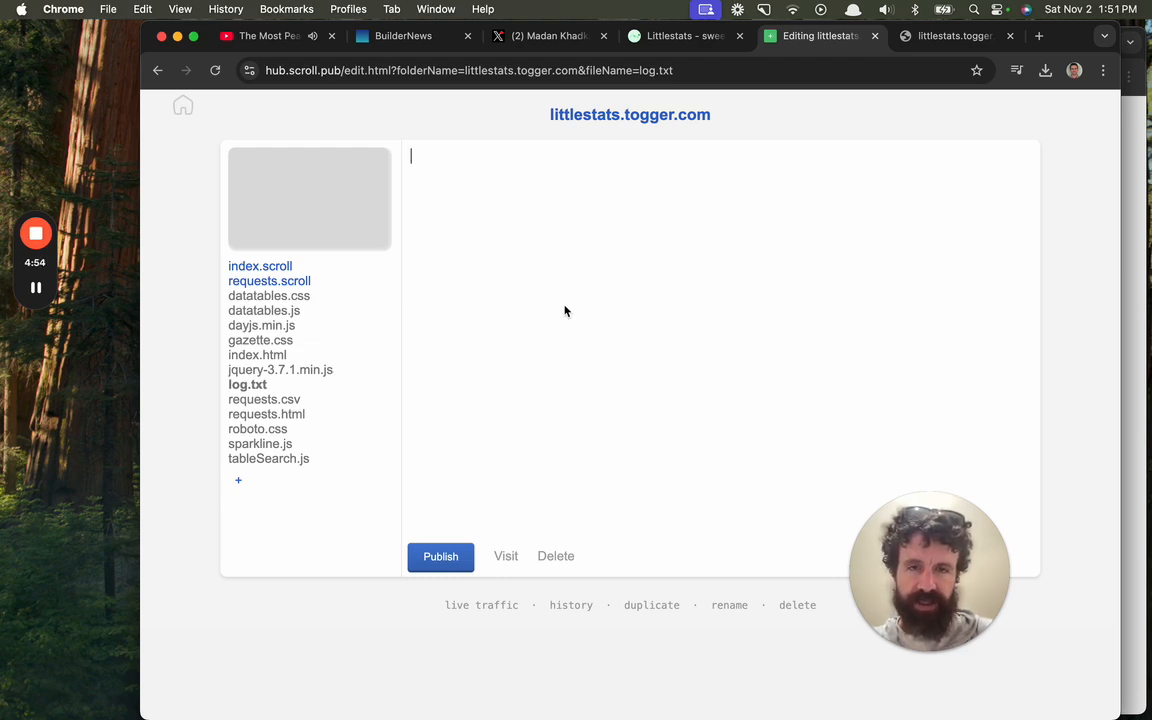
mouse_move(480, 604)
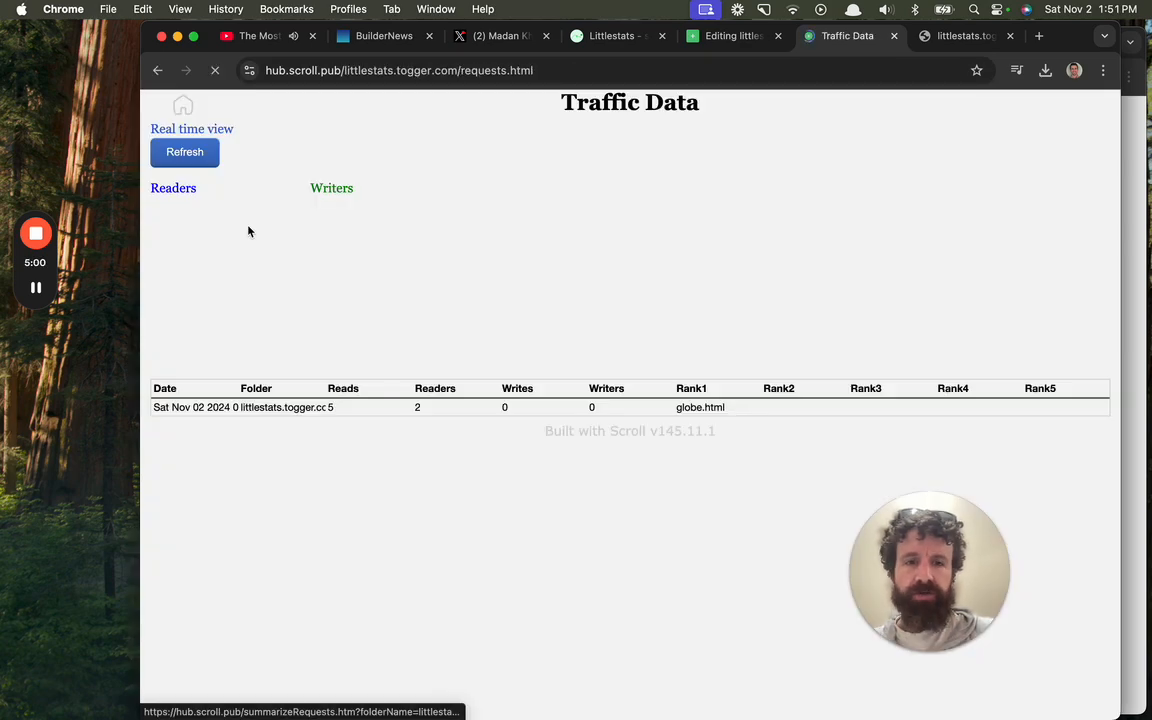
left_click(184, 152)
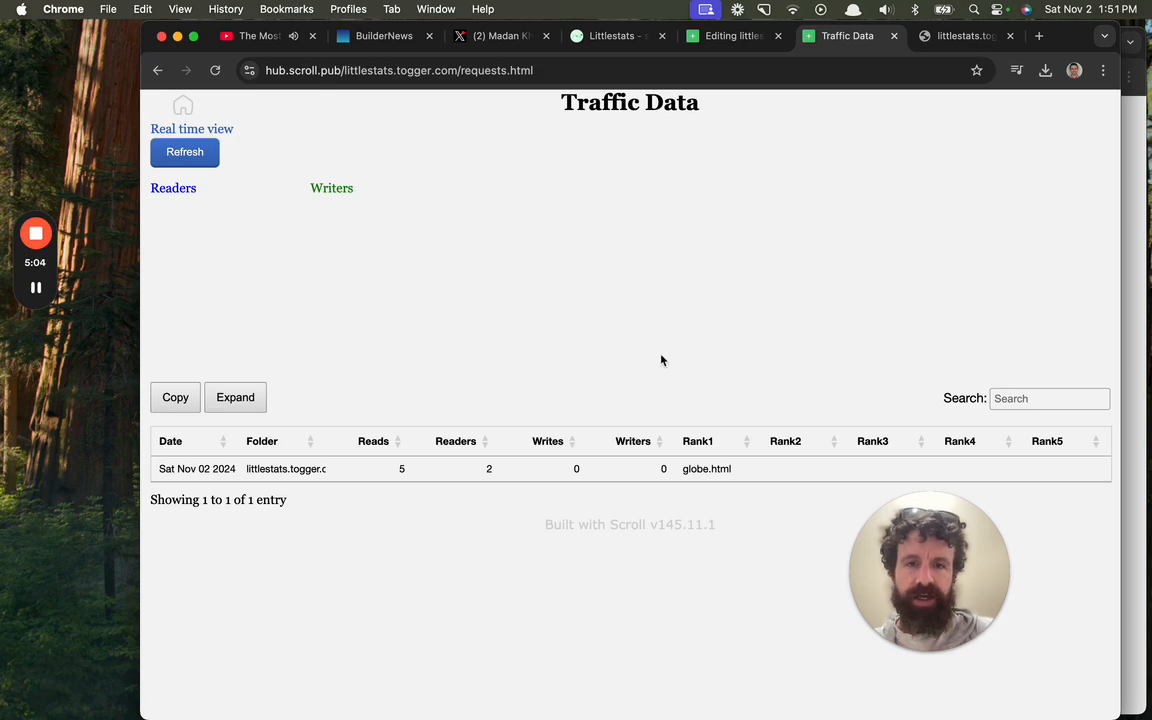
left_click(964, 36)
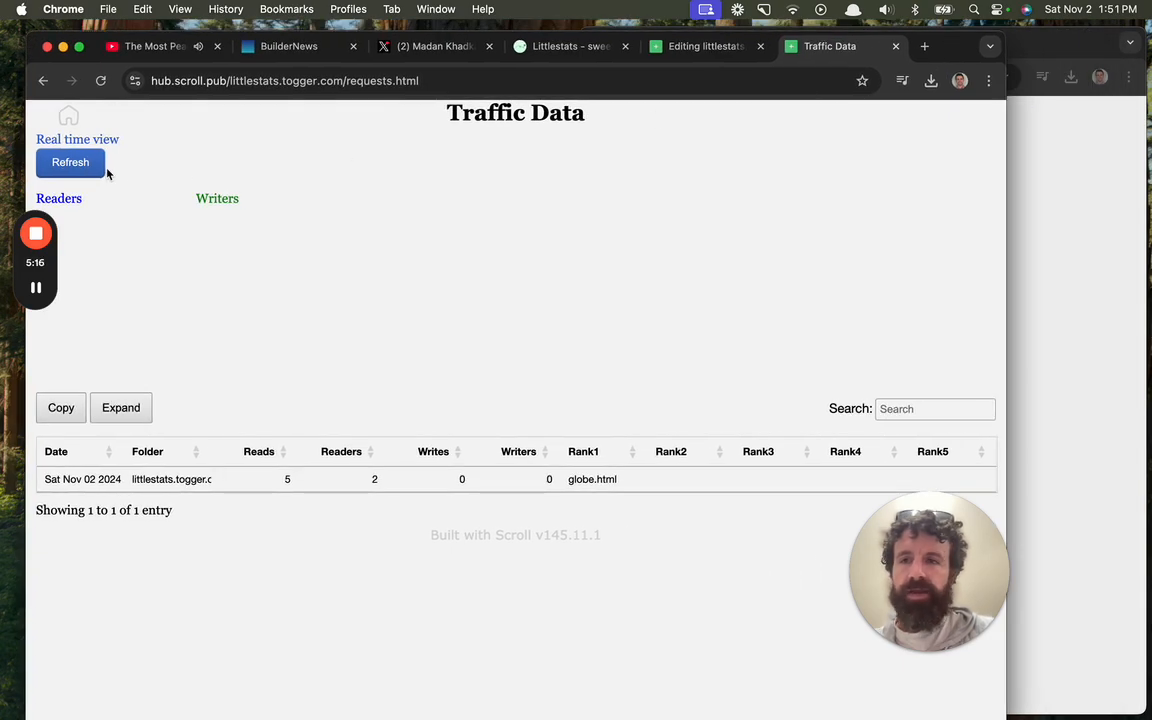
Step: With the globe view streaming, add the line 'If we write.' to index.scroll and watch the write appear
left_click(592, 480)
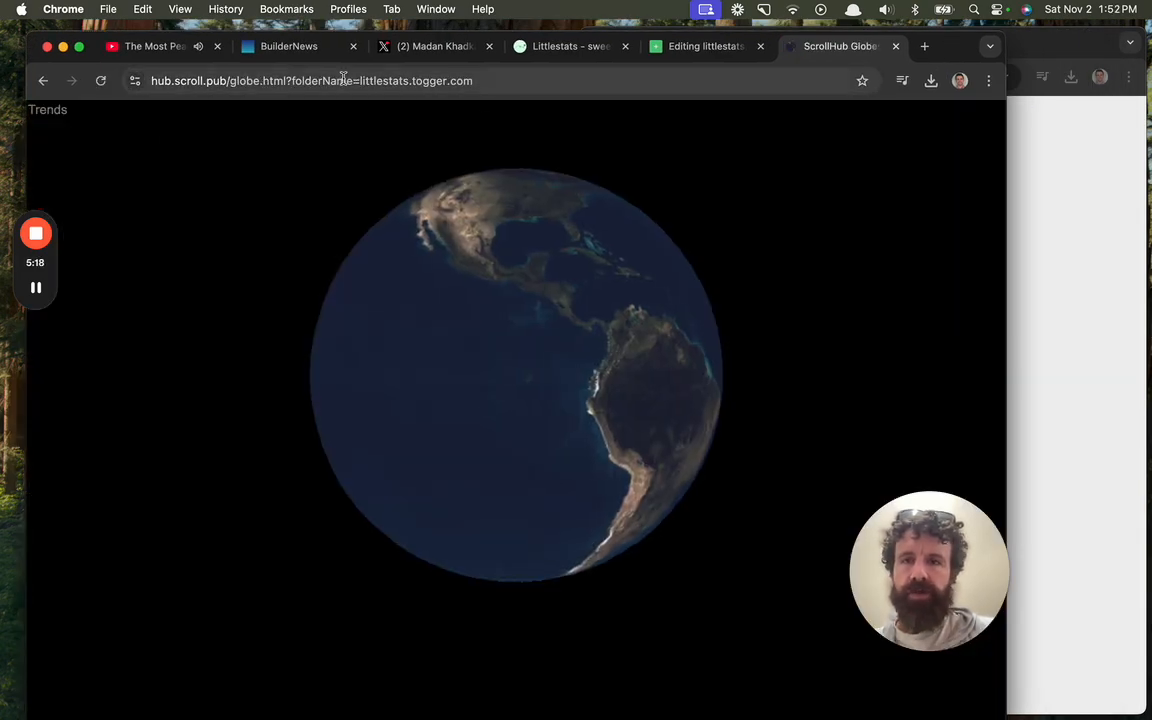
left_click(700, 46)
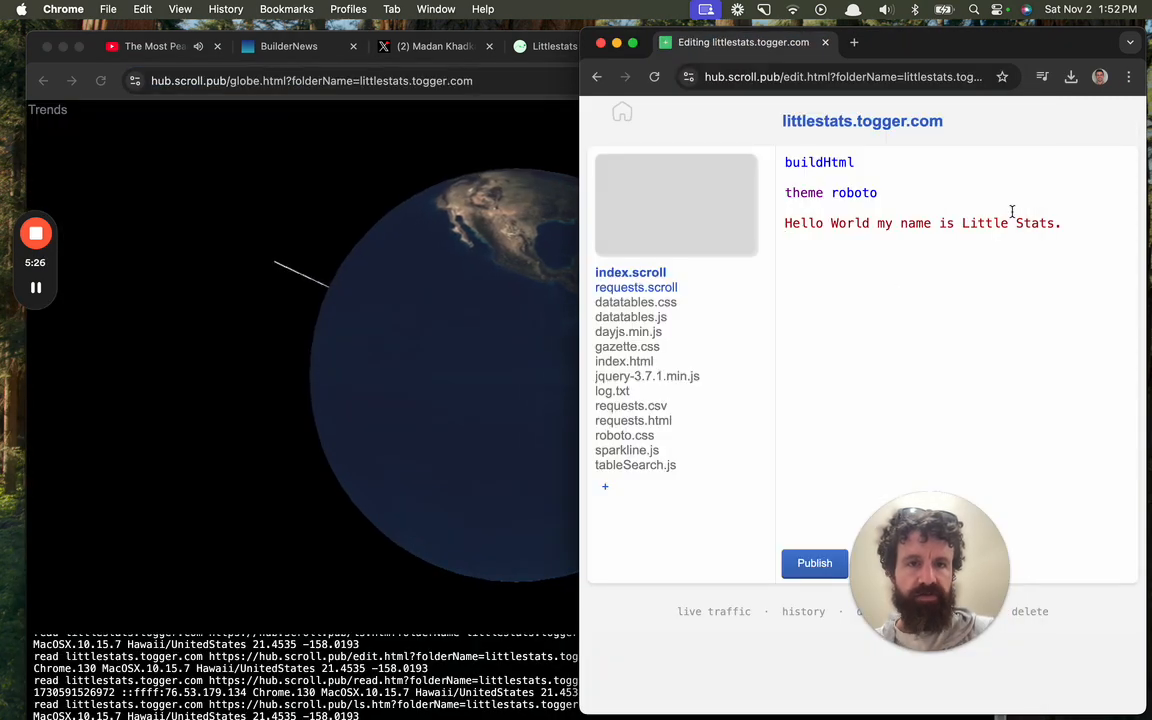
type("If we write.")
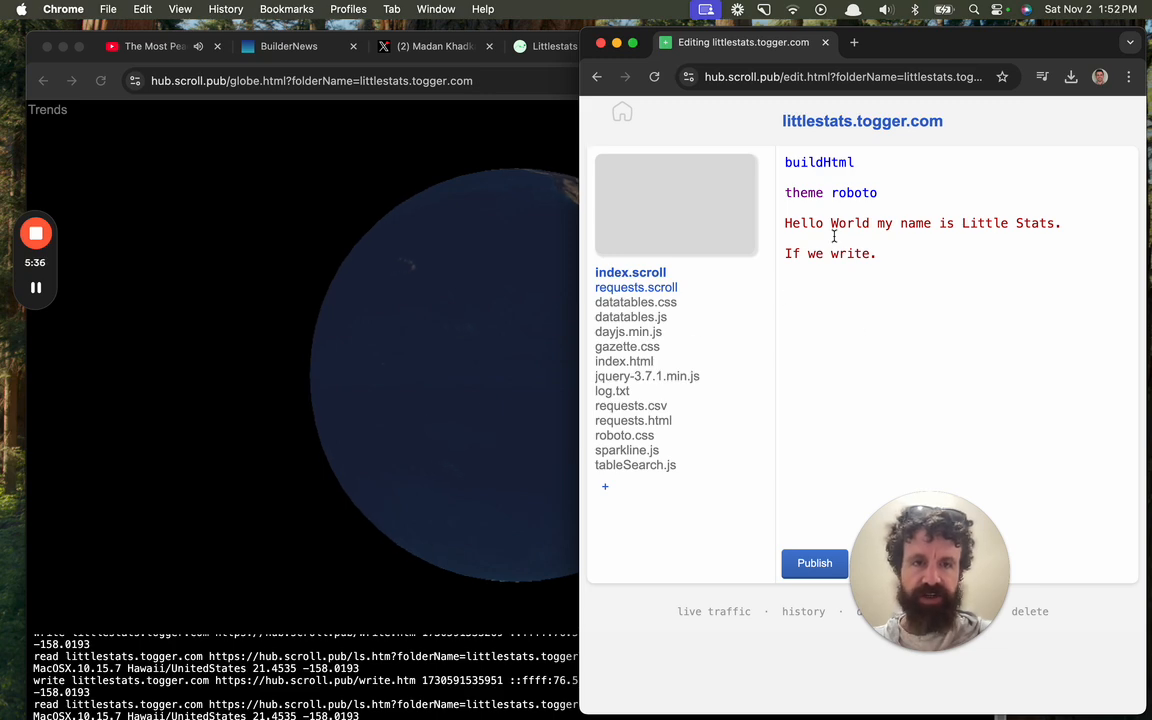
type("s")
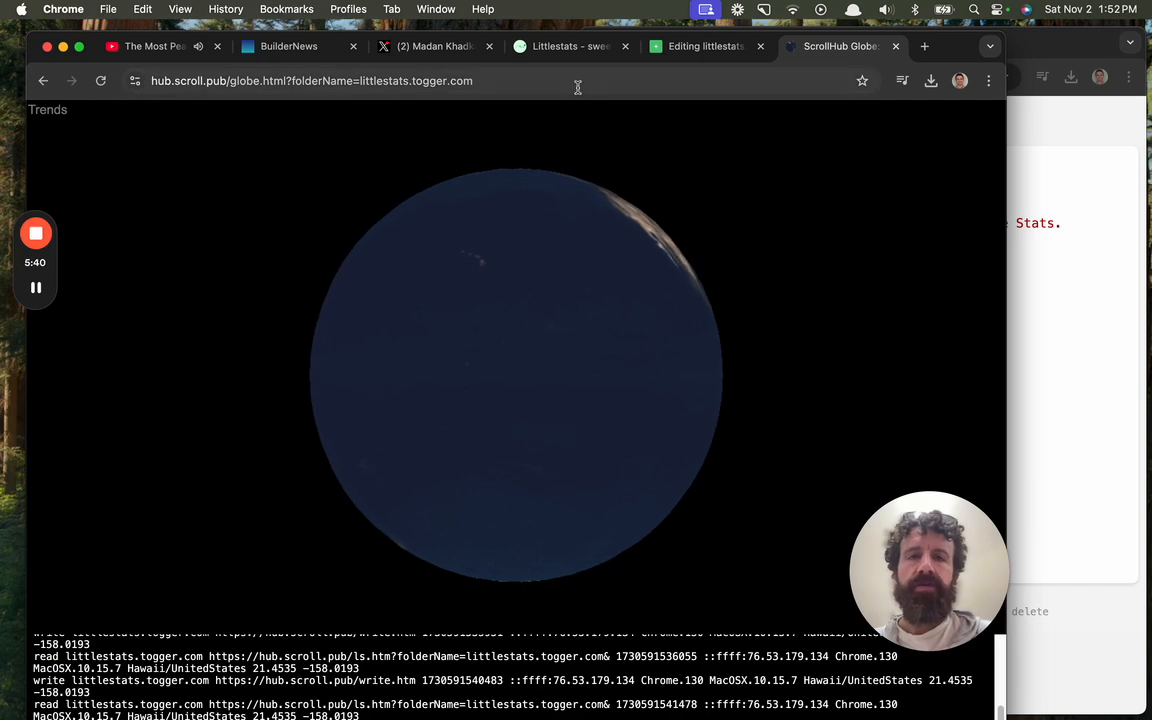
Step: Glance at the ScrollHub home and globe tabs, then return to the Littlestats landing page
left_click(570, 46)
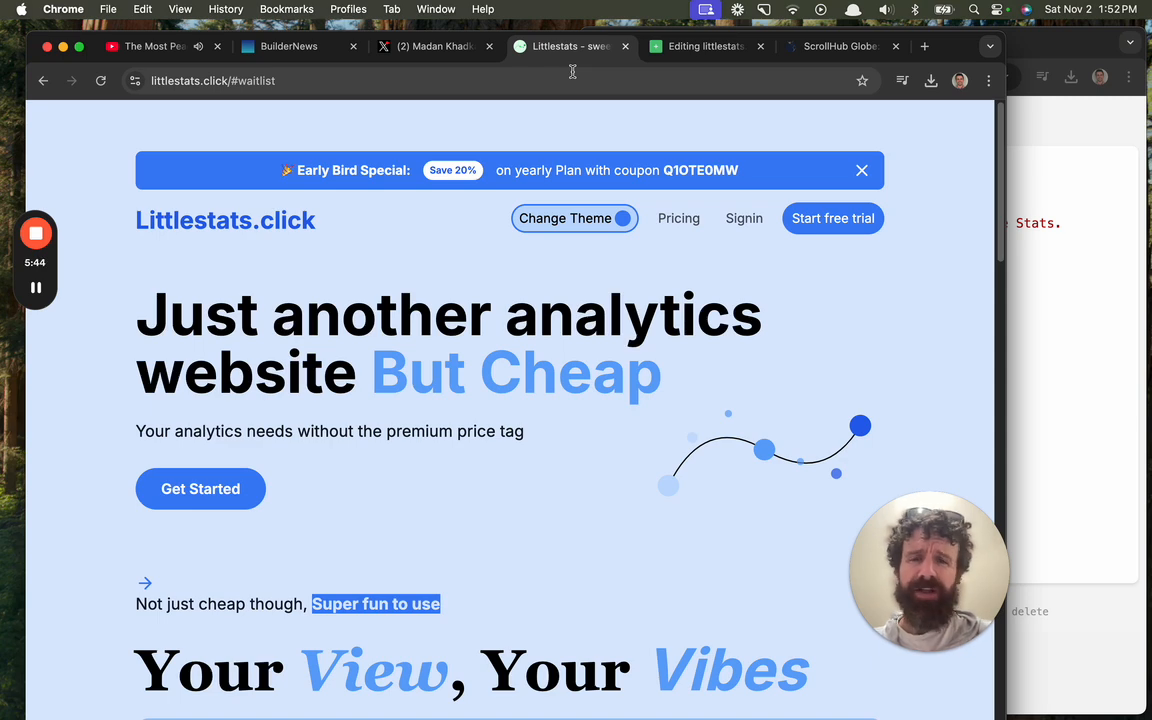
left_click(704, 46)
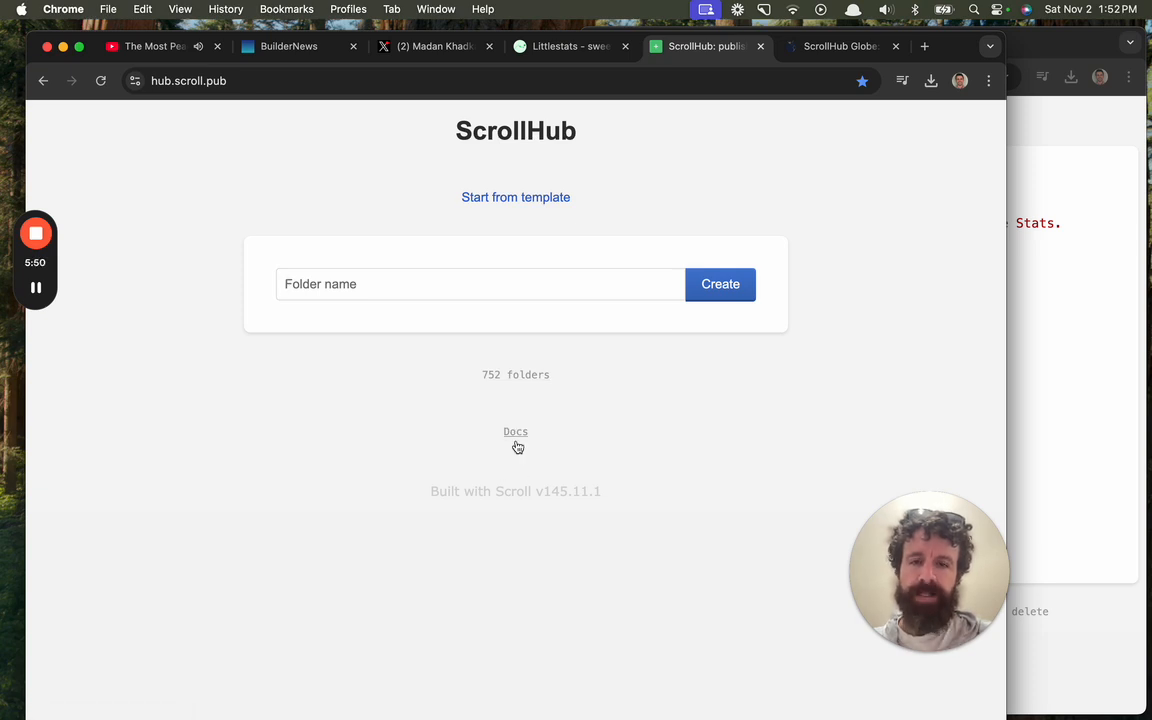
left_click(516, 432)
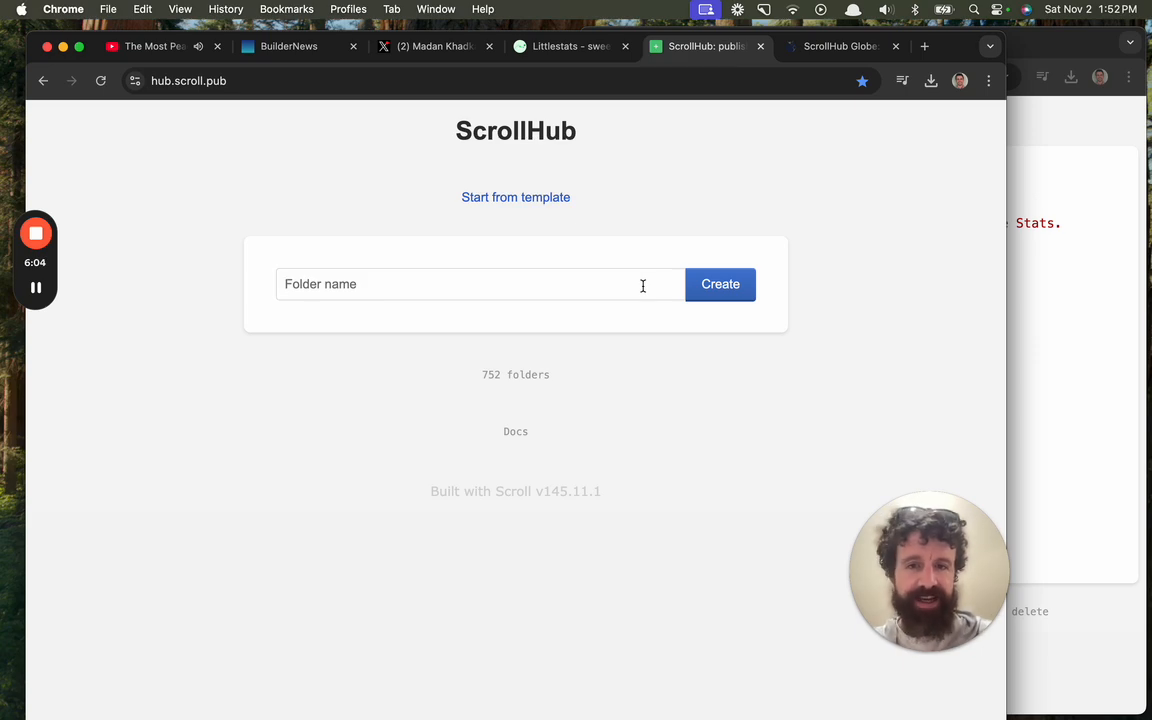
left_click(840, 46)
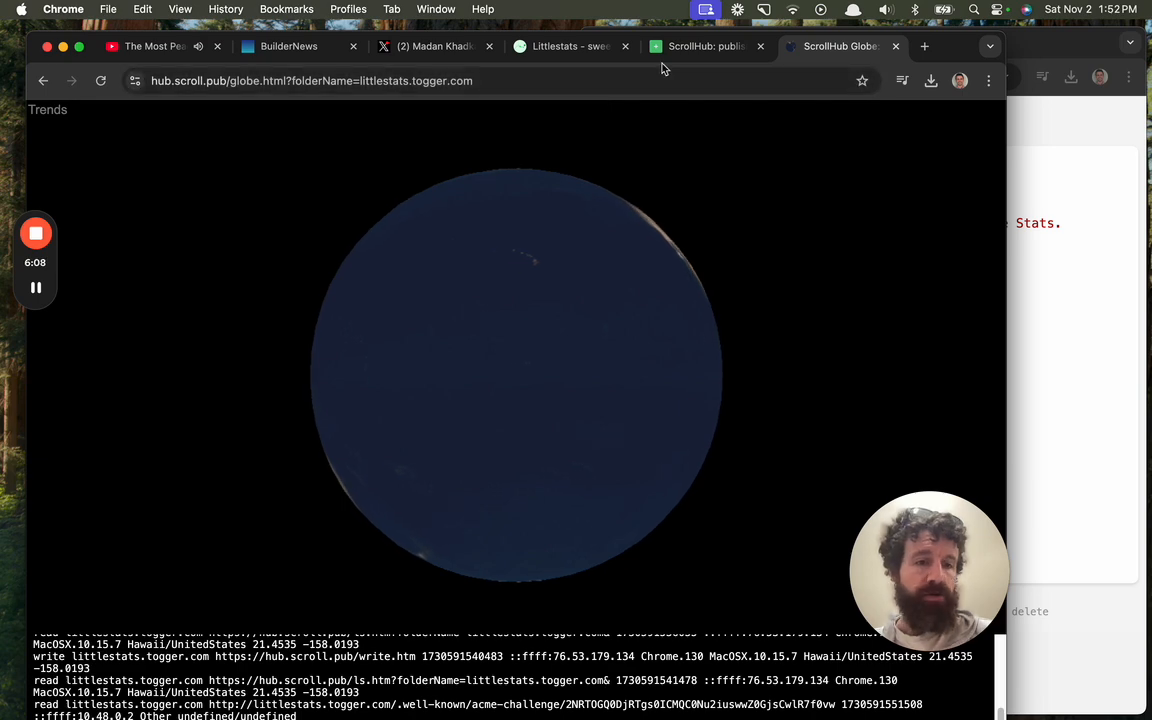
left_click(564, 46)
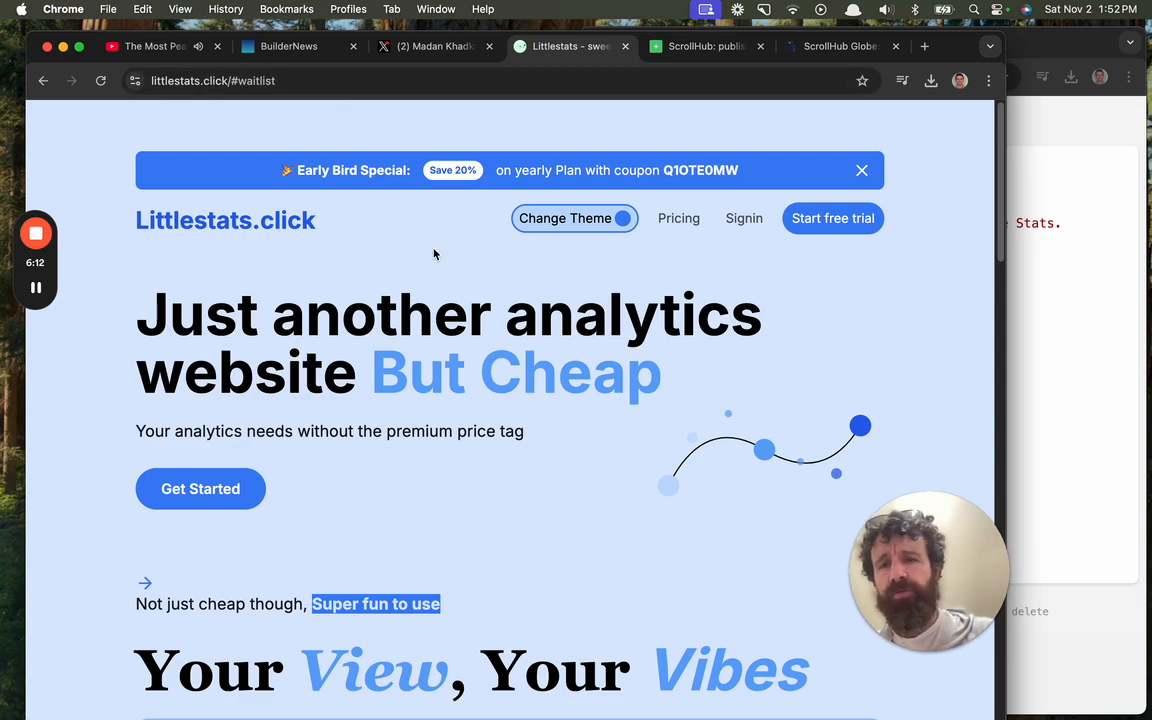
Step: Scroll the landing page past the dashboard demo and features to the $3.99/month Pro plan
scroll("down", 3)
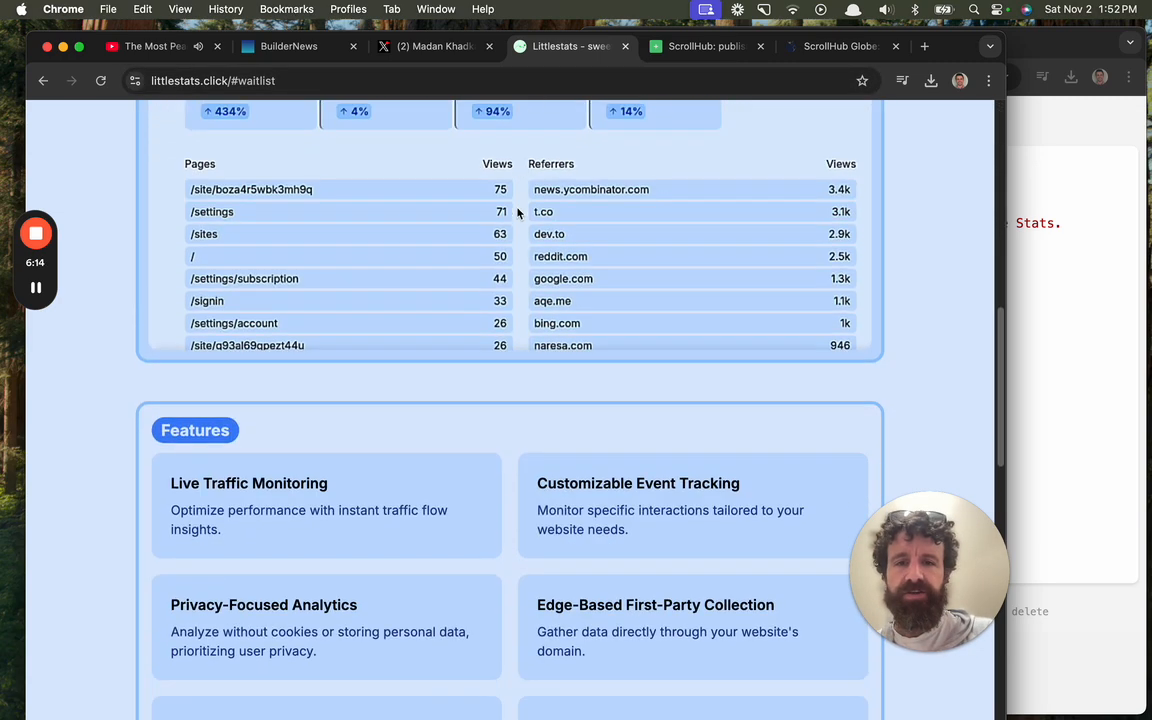
scroll("down", 3)
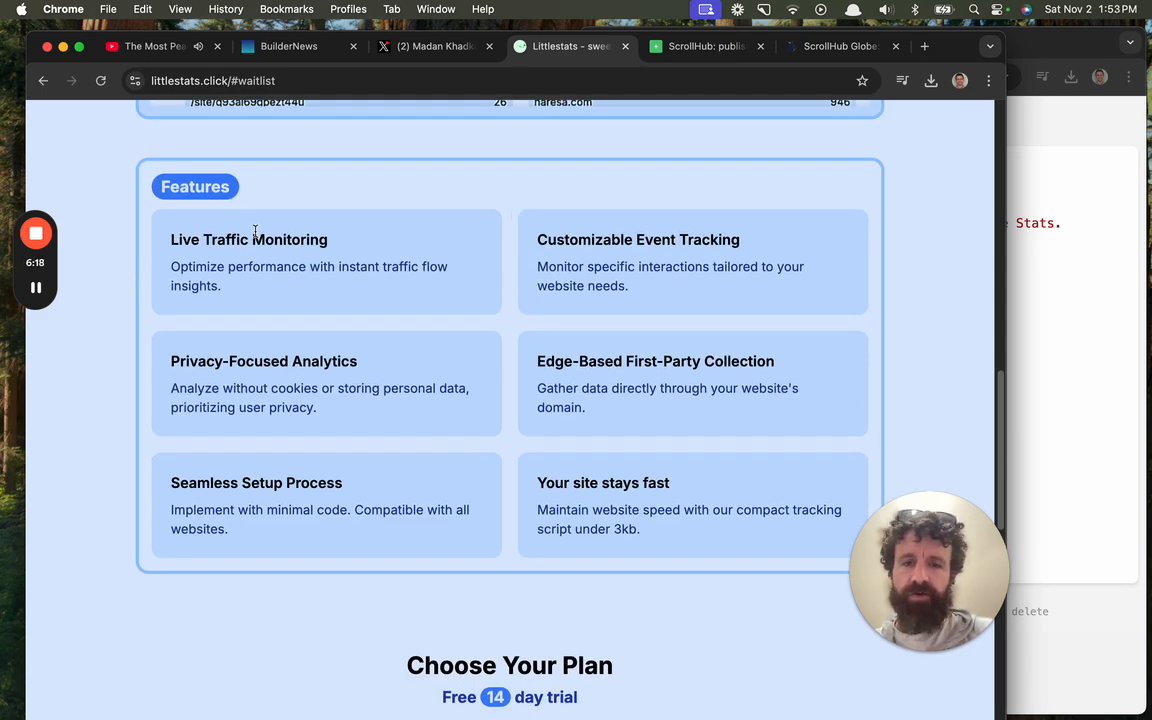
scroll("down", 3)
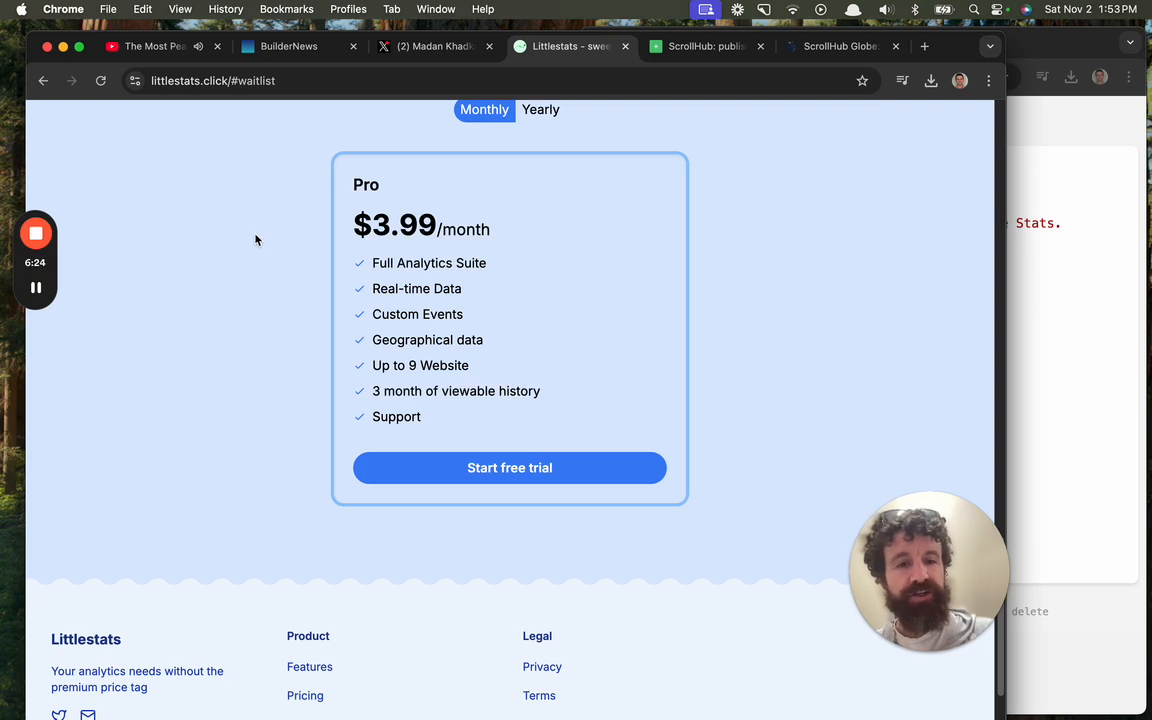
mouse_move(280, 236)
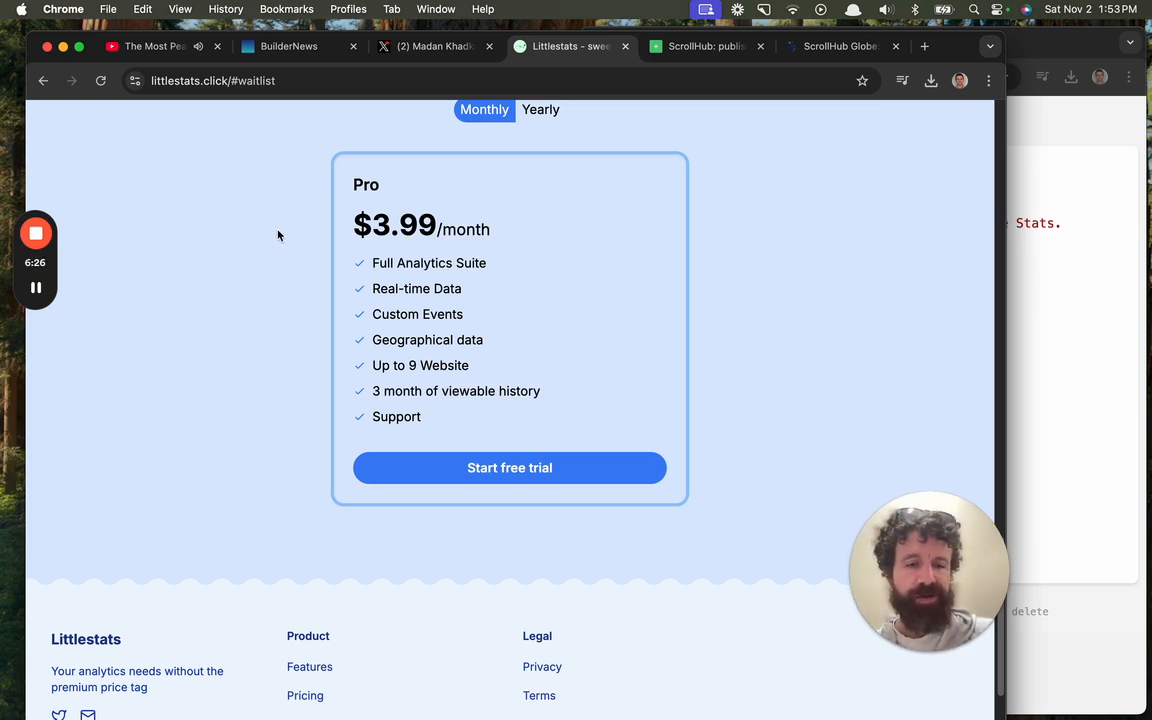